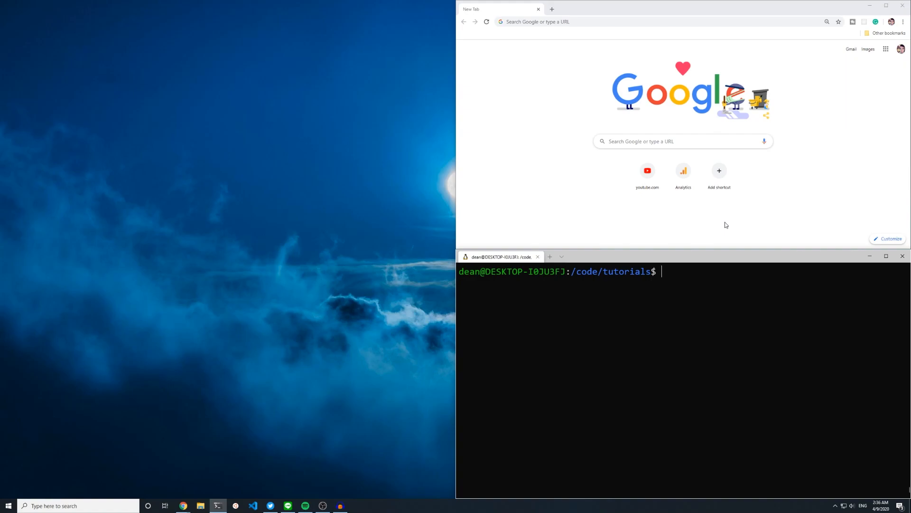
Step: Run rails new vuetube --webpacker=vue in the tutorials folder
type("rails")
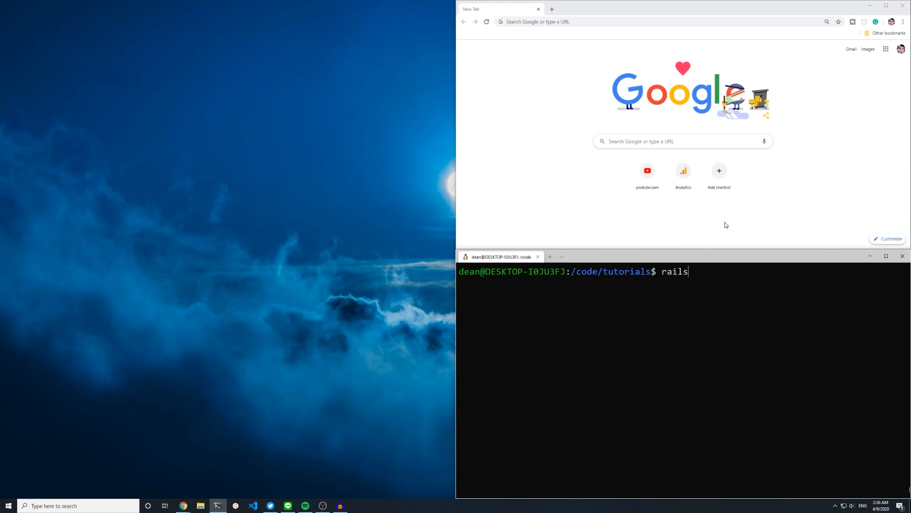
type("new")
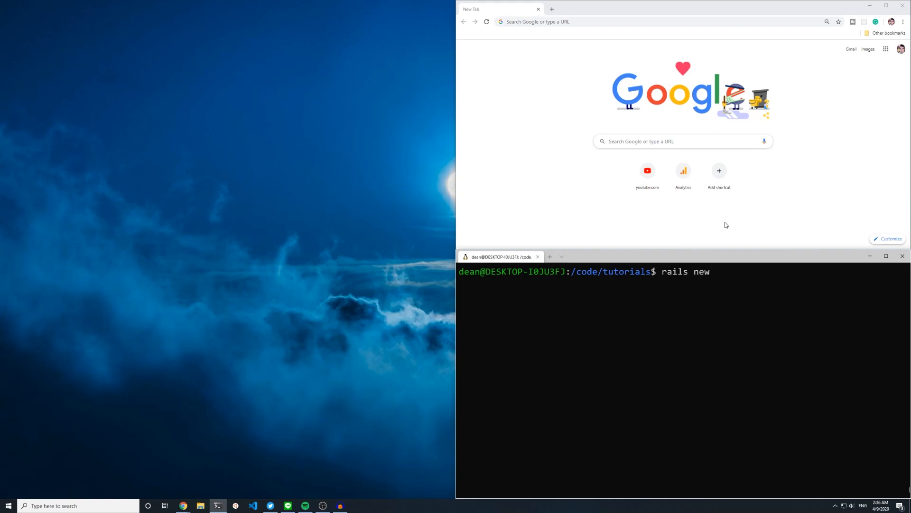
type("vuetub")
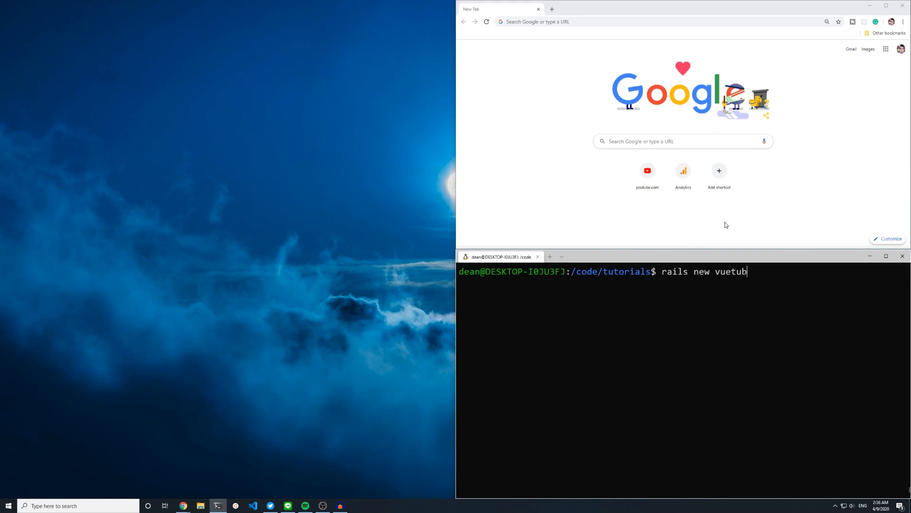
type("e")
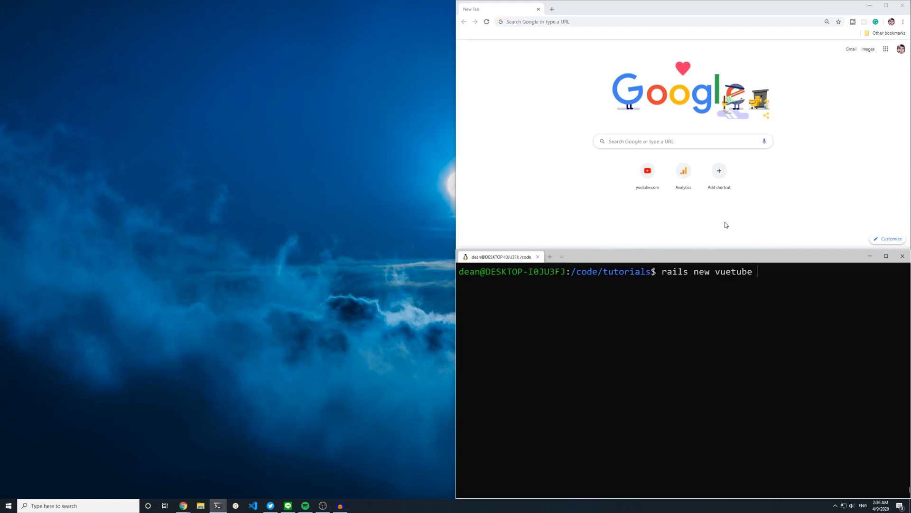
type("--webpacker")
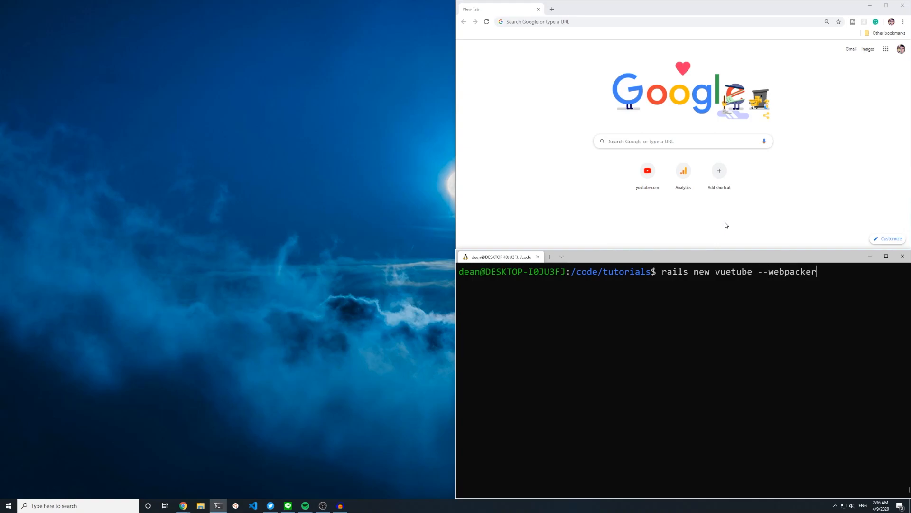
type("=")
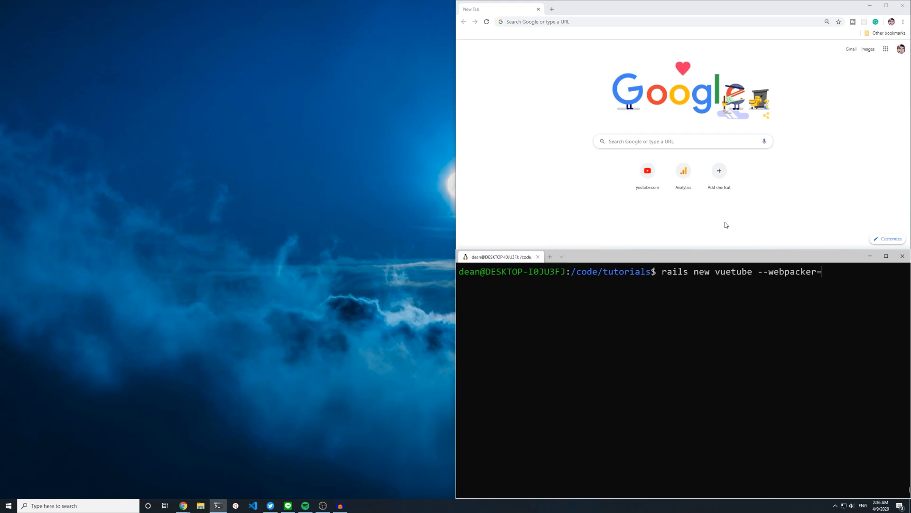
type("vue")
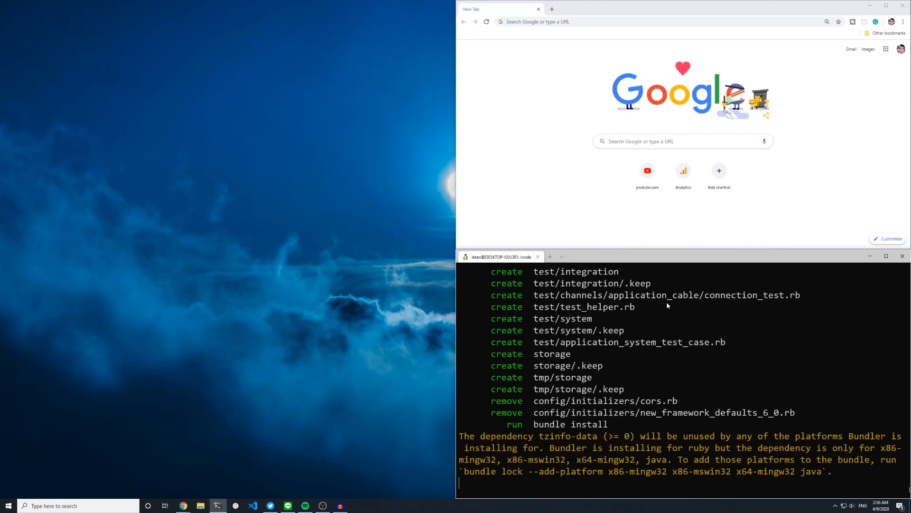
Step: Open a new Ubuntu-18.04 terminal tab and change into /code/tutorials
left_click(560, 257)
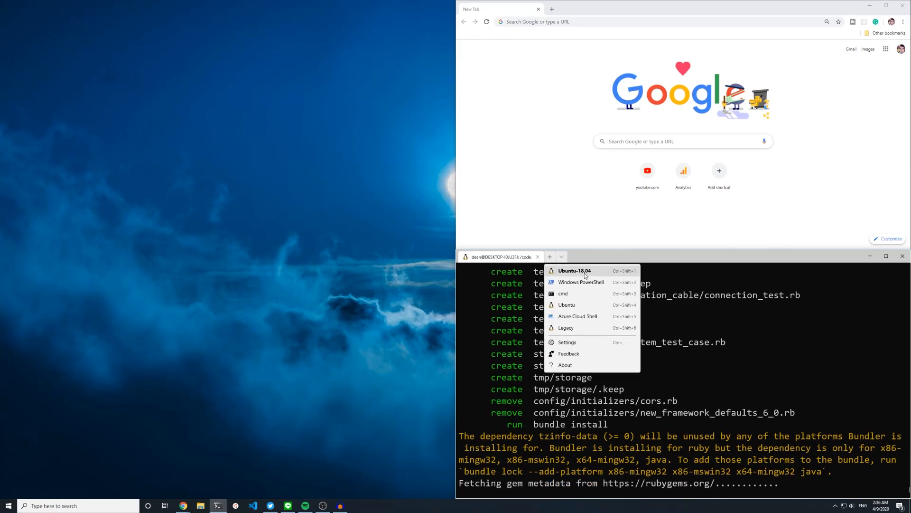
left_click(575, 270)
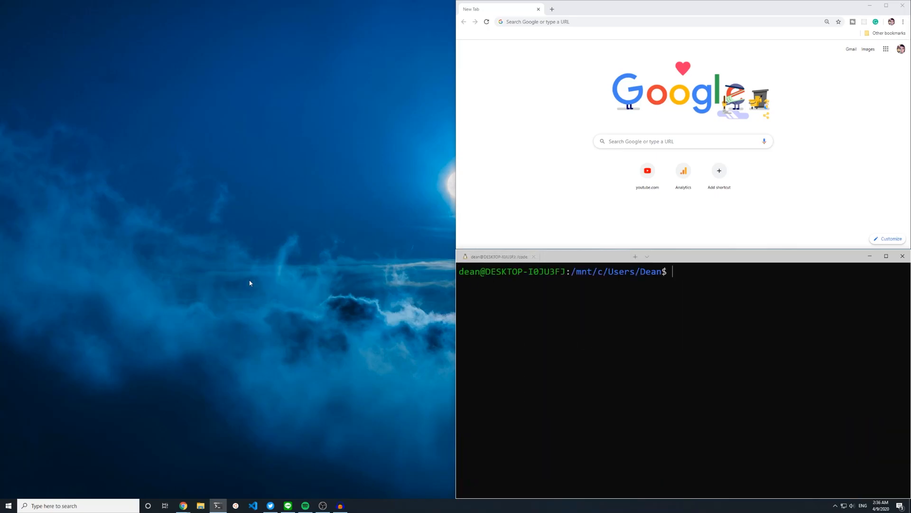
left_click(635, 257)
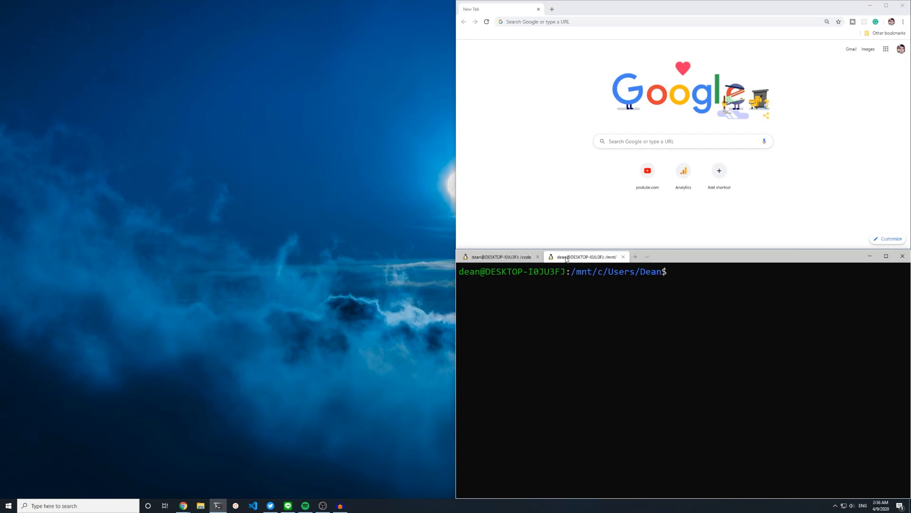
type("cd /coi")
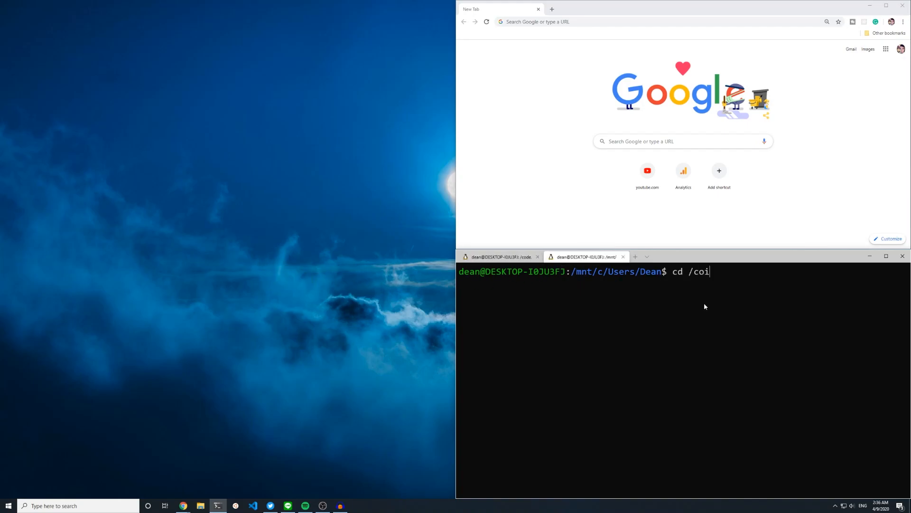
key("Return")
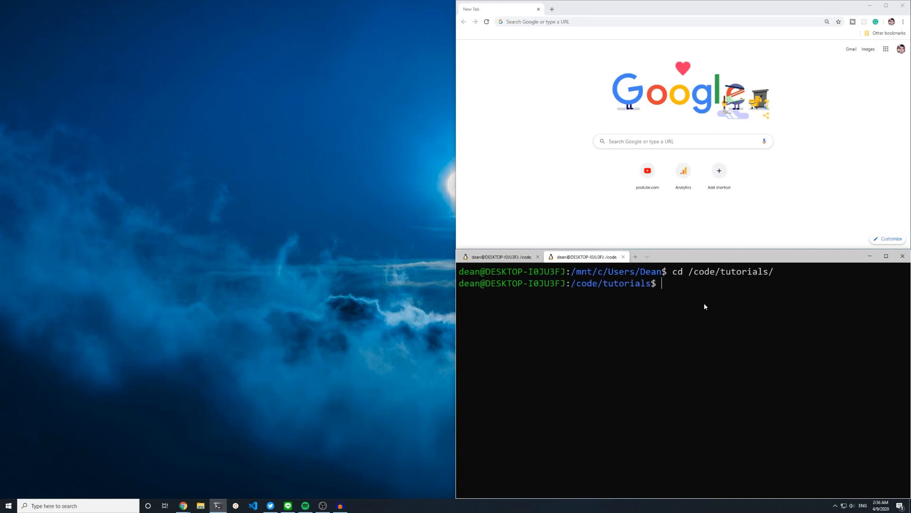
Step: Start generating the novue Rails app with rails new novue
type("rails")
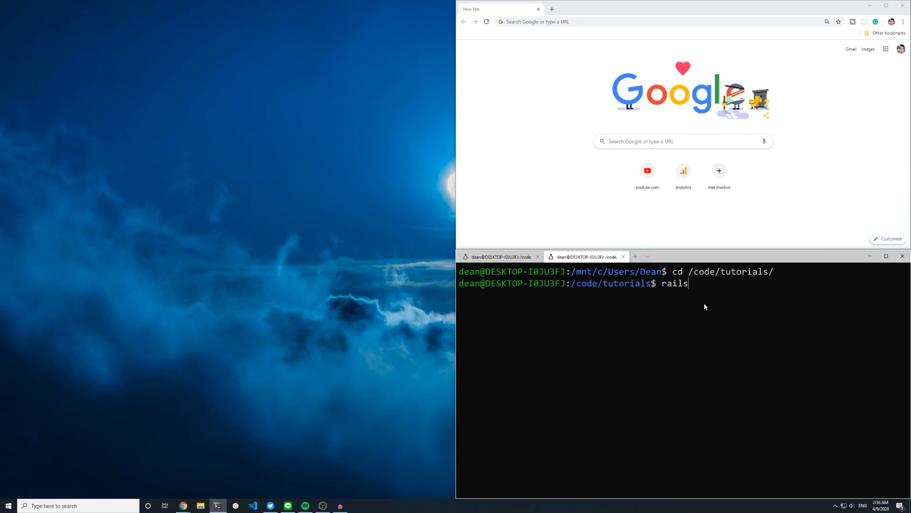
type("new novue")
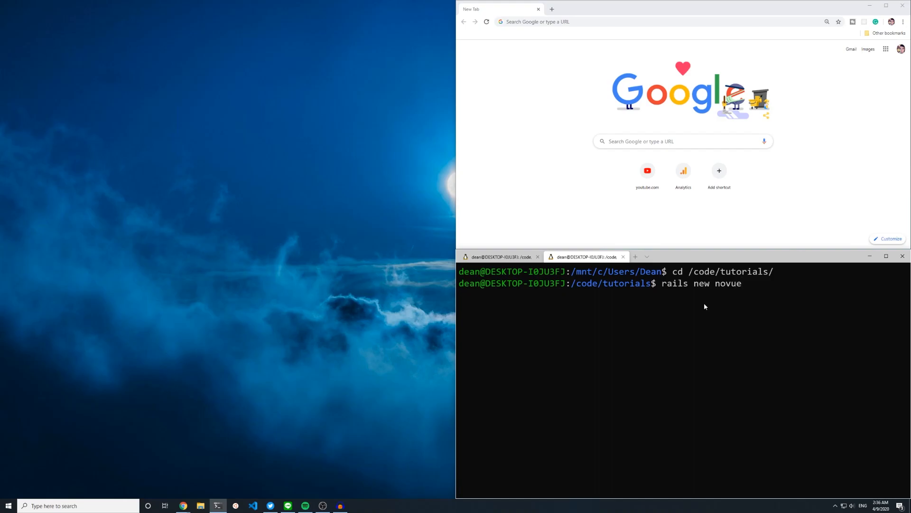
key("Return")
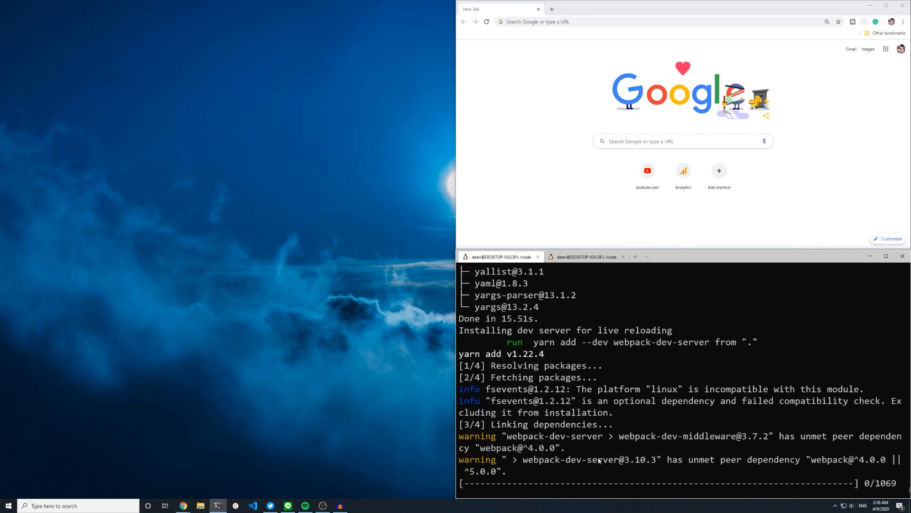
mouse_move(581, 328)
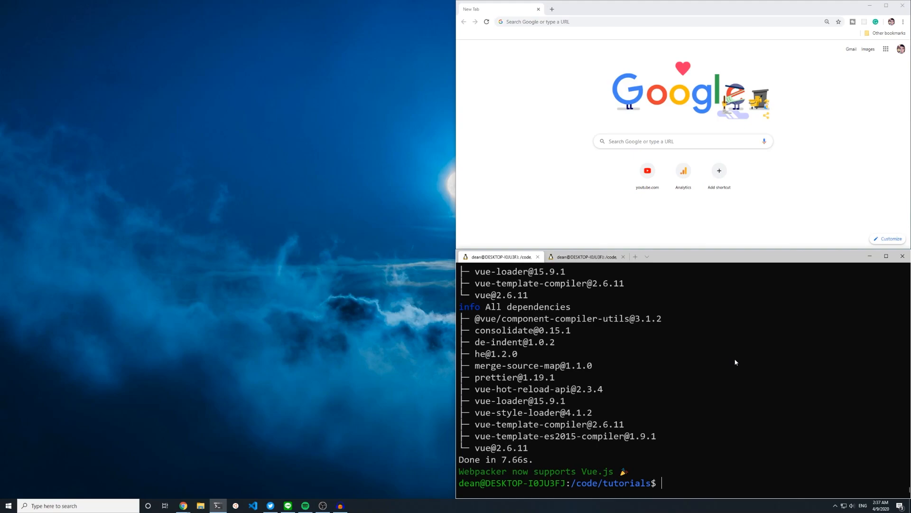
mouse_move(670, 370)
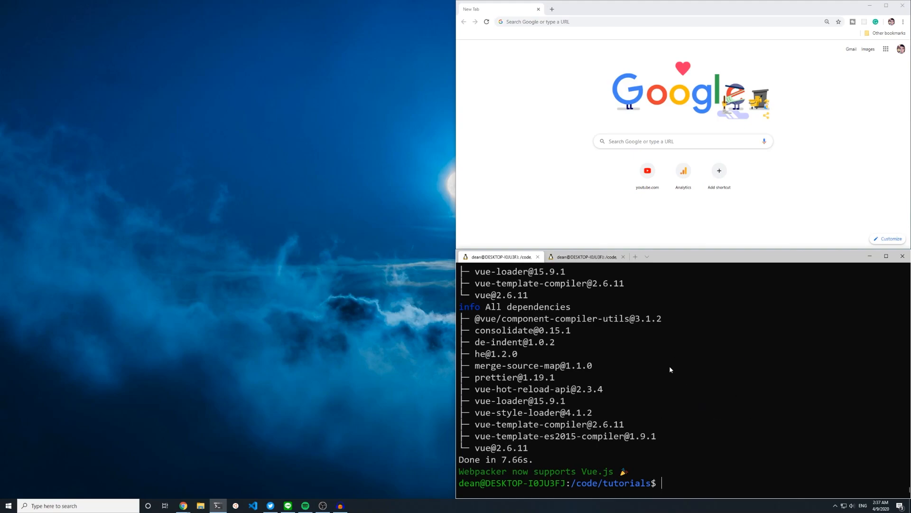
Step: Change into the vuetube app folder
type("rails")
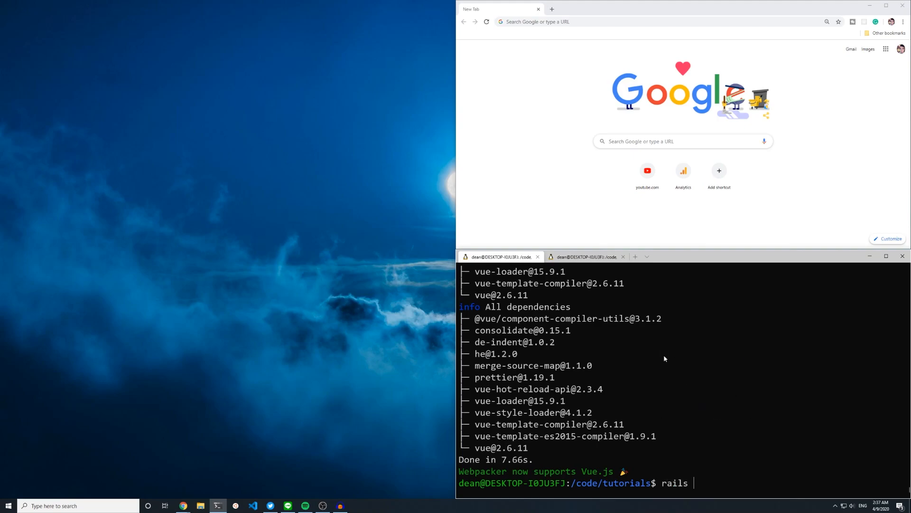
type("we")
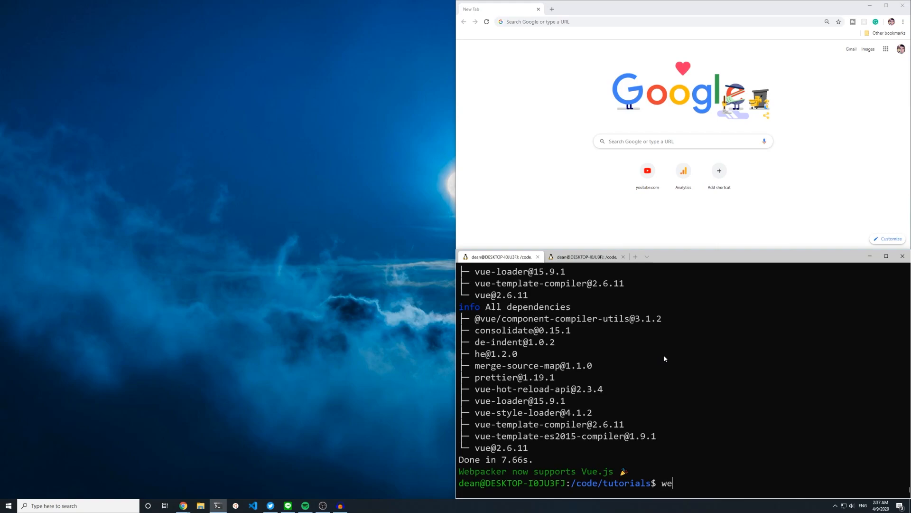
type("bpacker:instal")
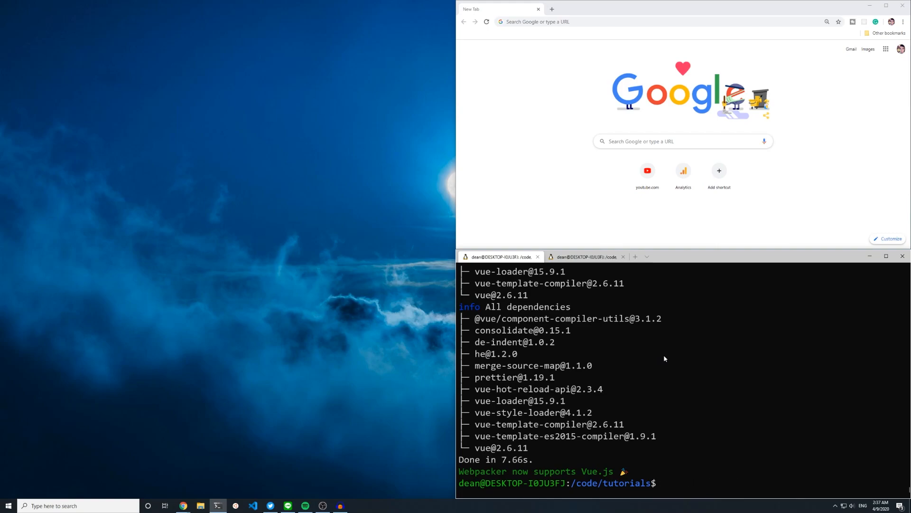
type("cd")
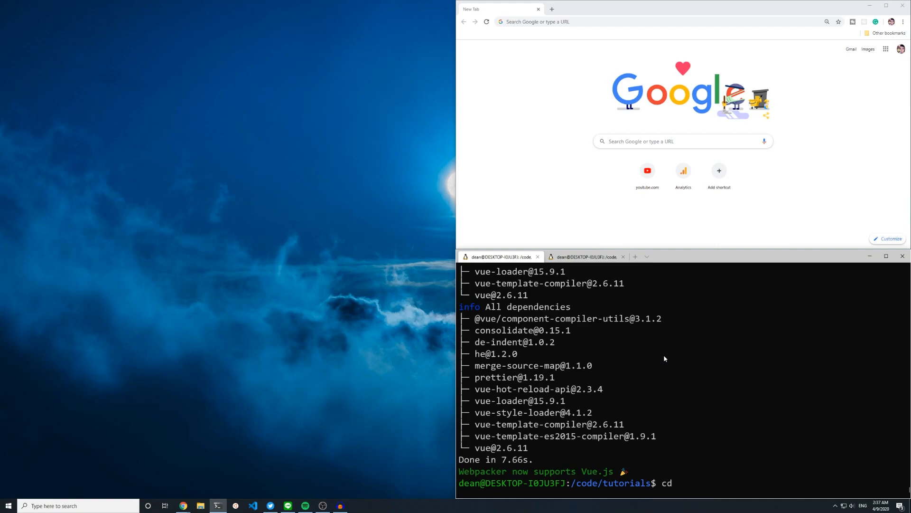
type("v")
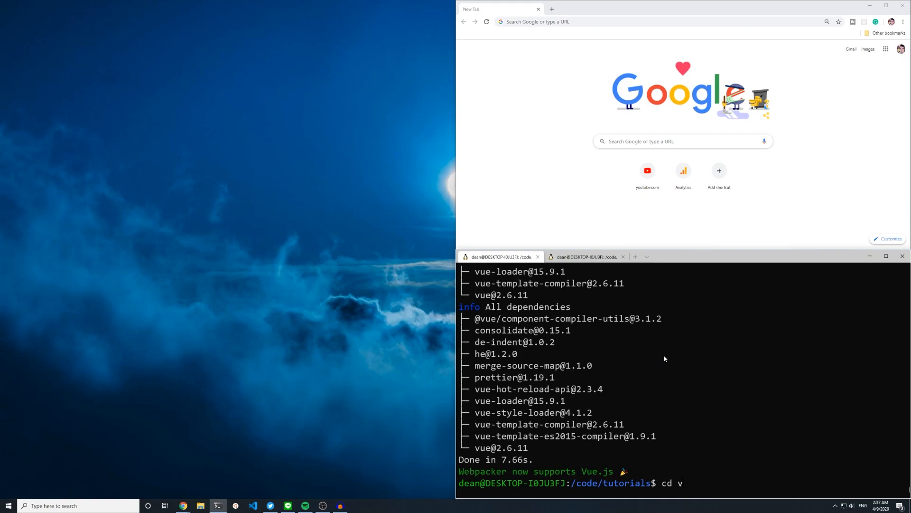
key("Return")
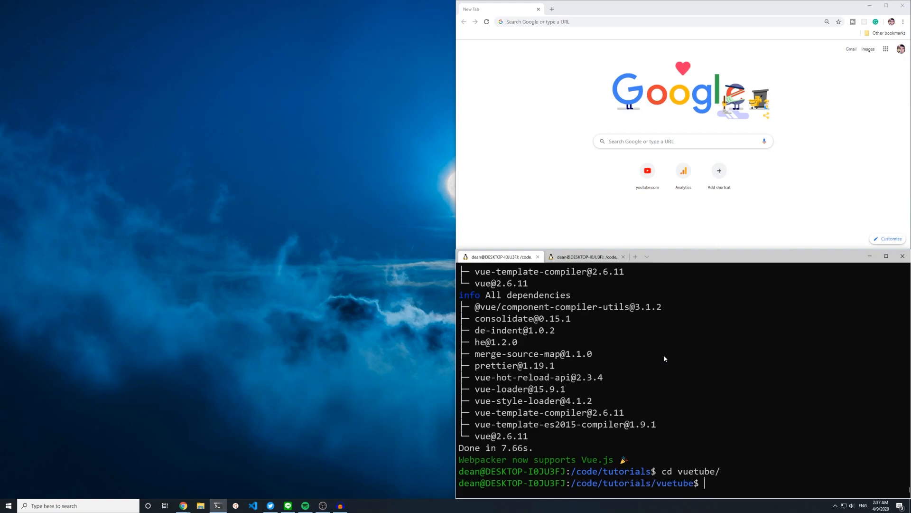
Step: List Rails tasks with rails -T and highlight the Webpacker and Vue install tasks
type("rails -T")
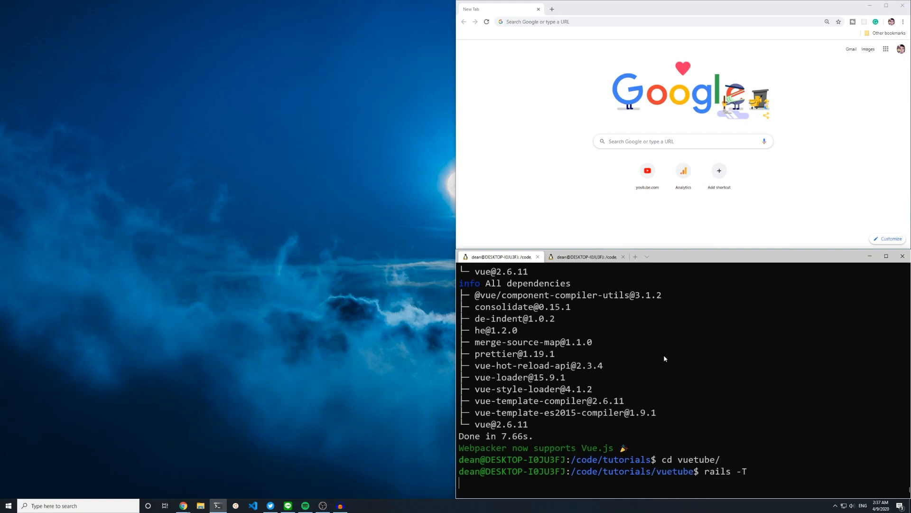
key("Return")
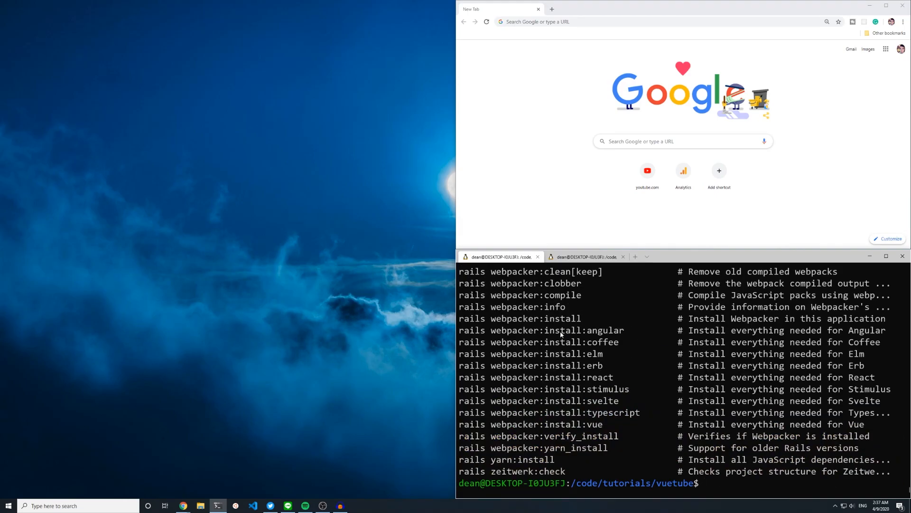
double_click(606, 330)
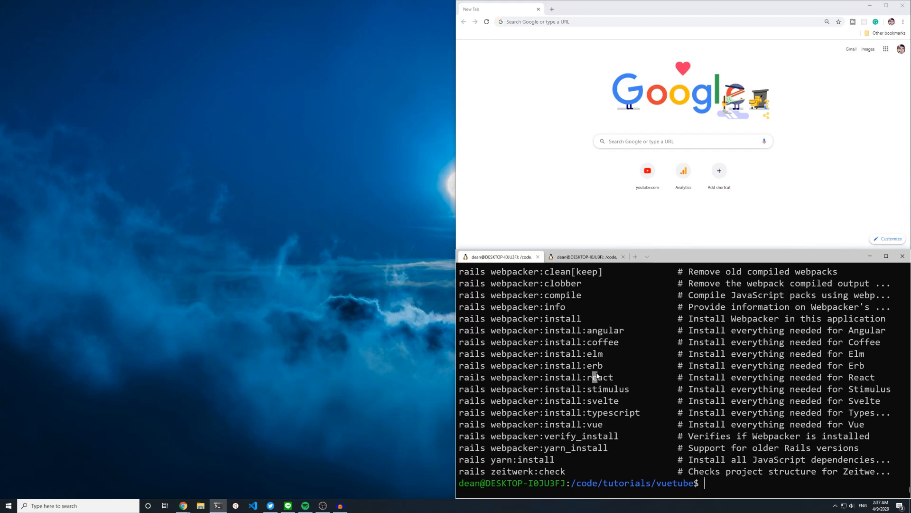
double_click(608, 389)
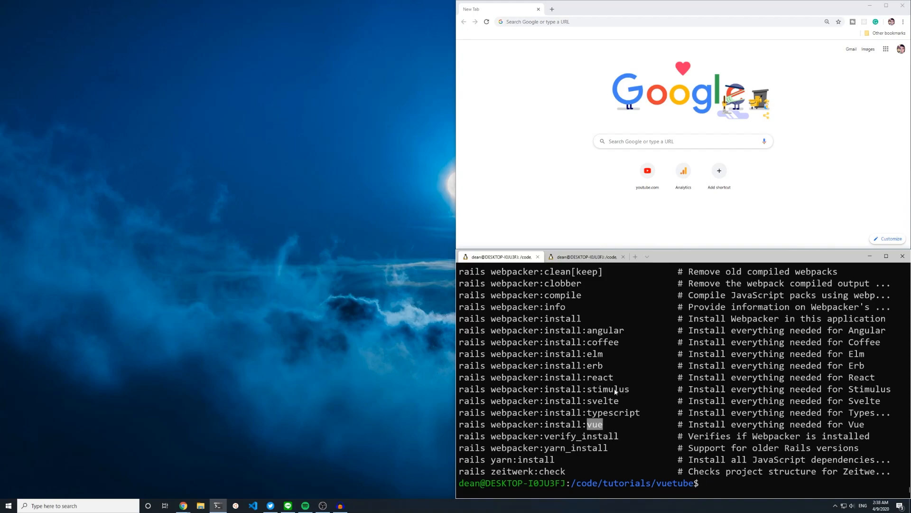
mouse_move(625, 463)
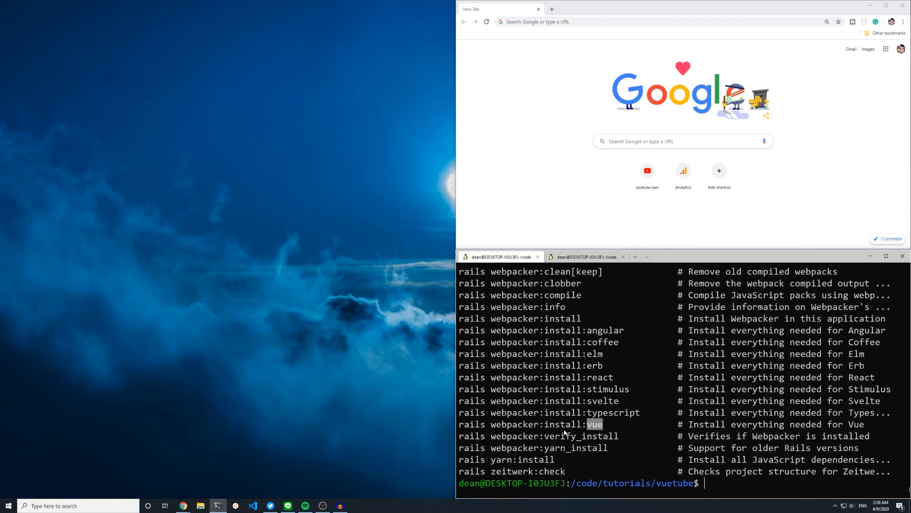
Step: Generate a pages controller with a home action in vuetube
type("rails")
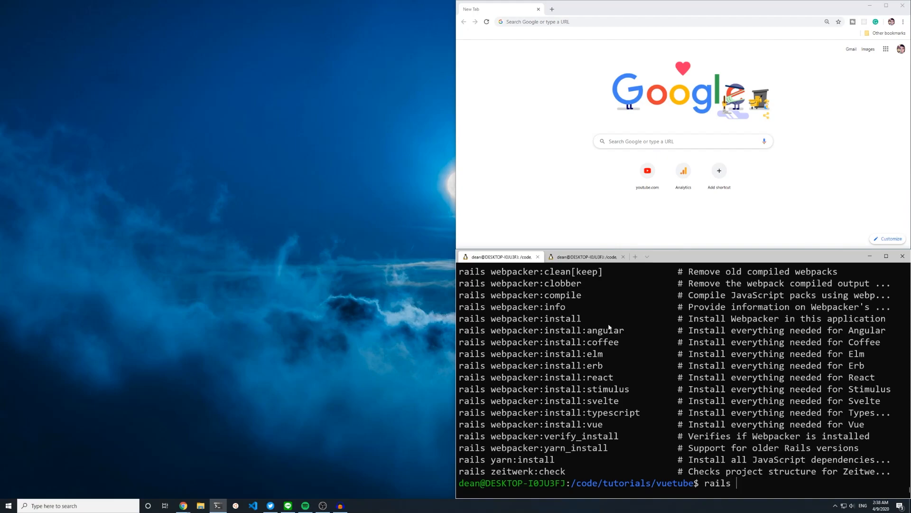
type("g controller p")
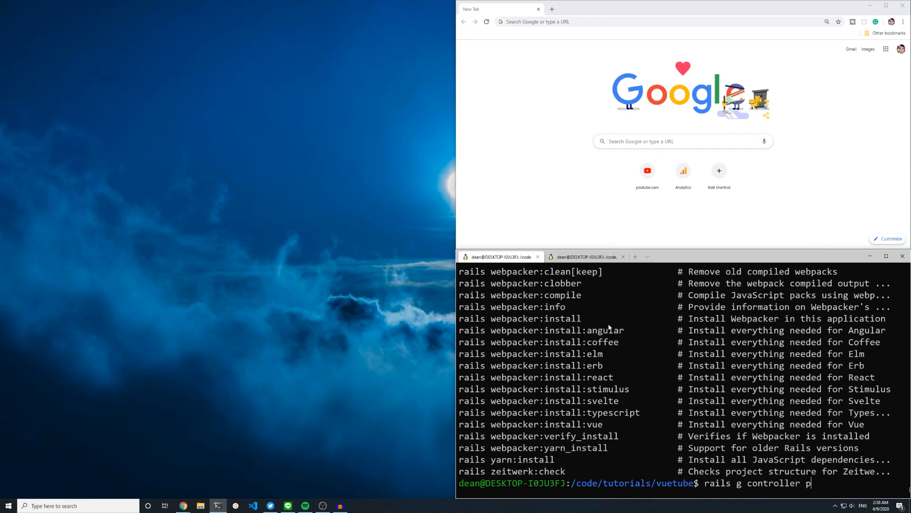
key("Return")
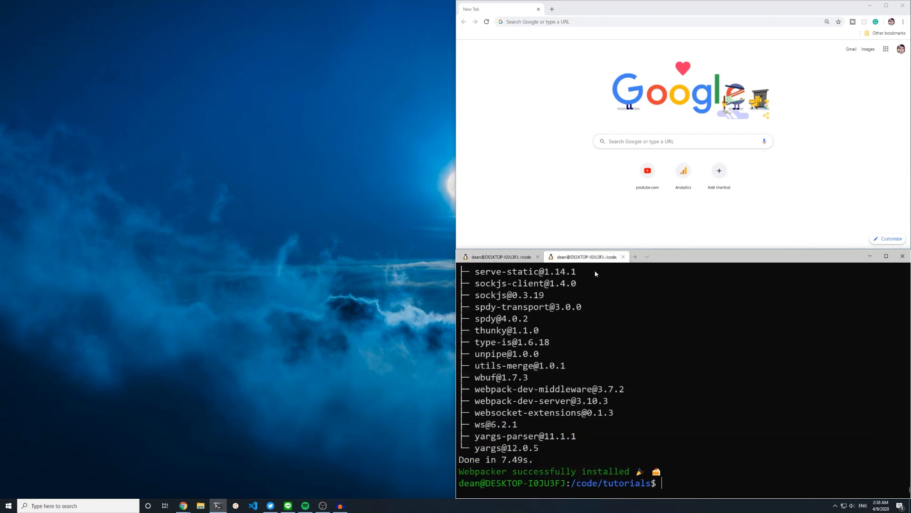
Step: Move into the novue app and run rails webpacker:install
type("cd")
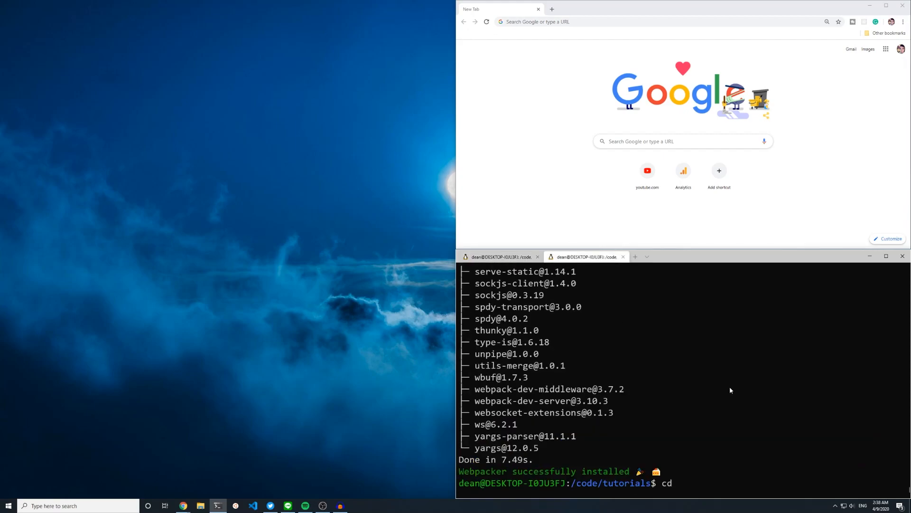
key("Return")
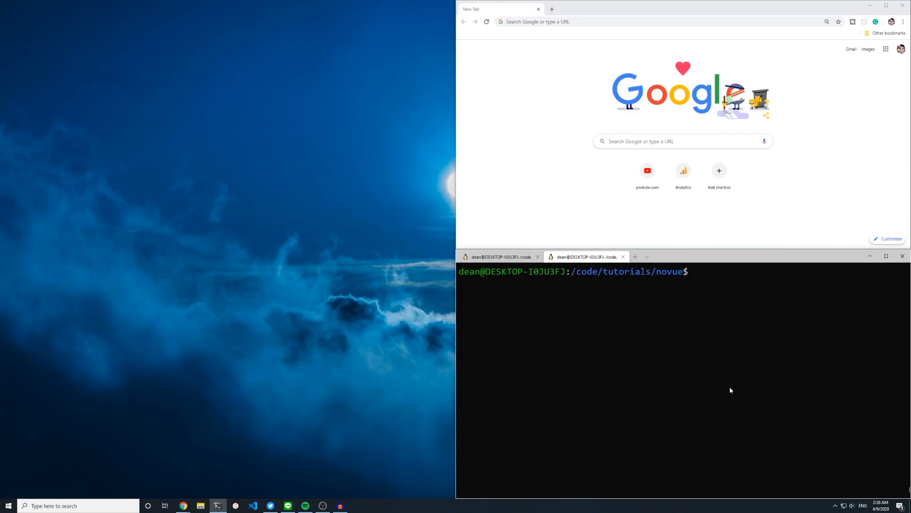
type("rails -")
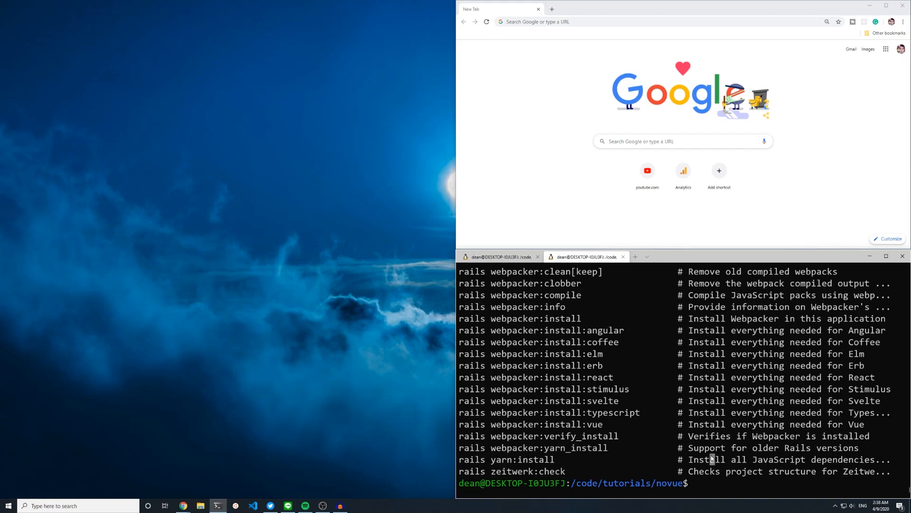
type("rails webpac")
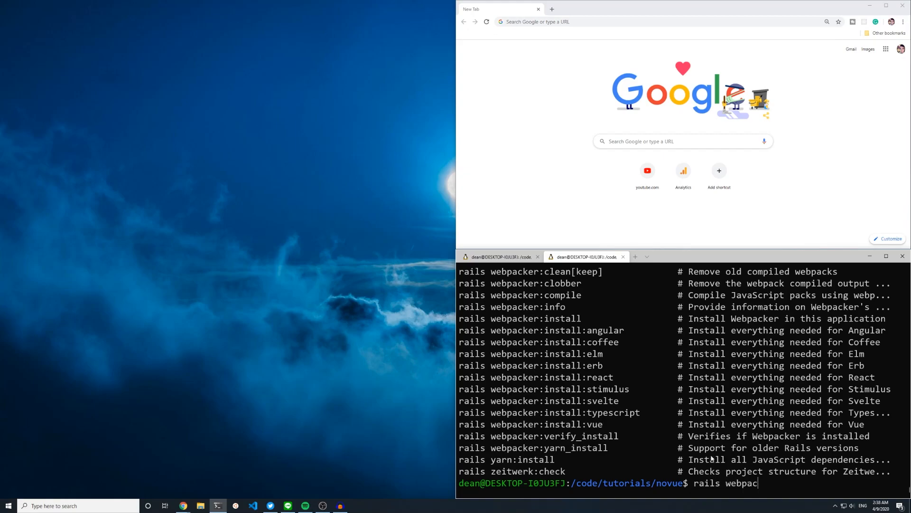
type("ker:install")
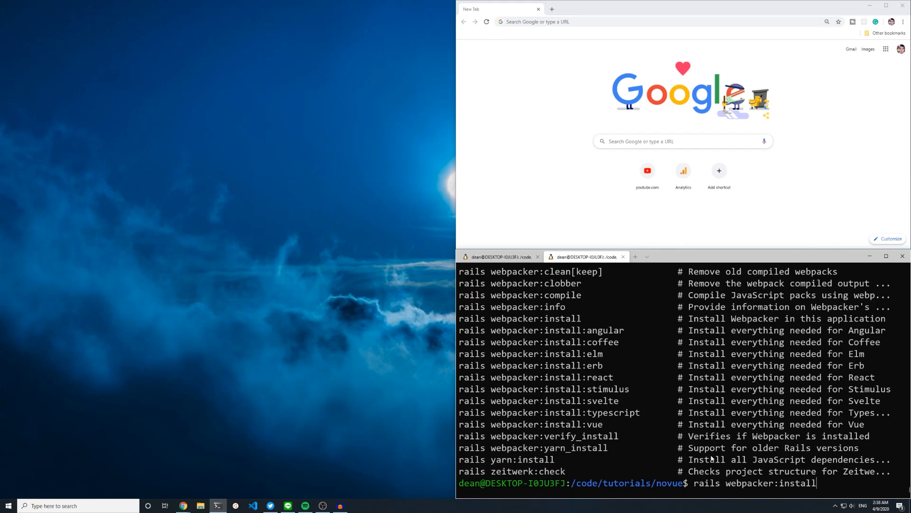
key("Return")
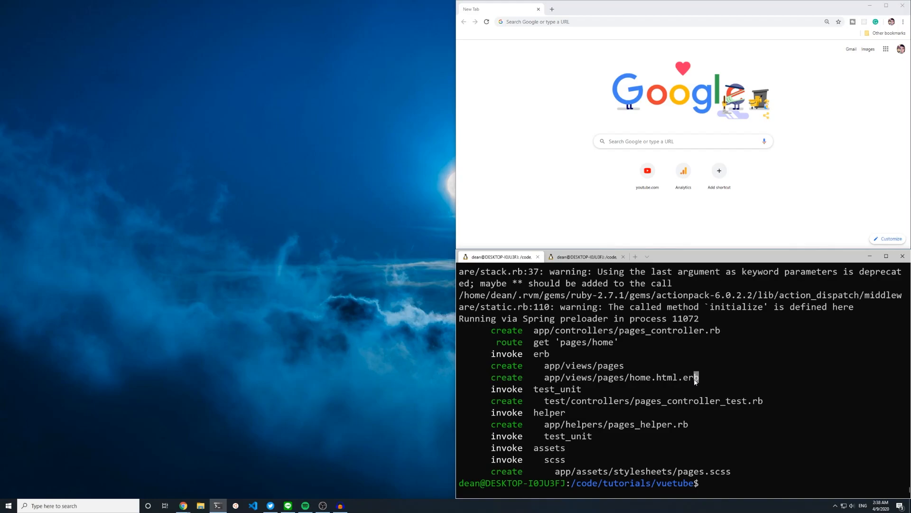
Step: Open vuetube in VS Code with code . and open config/routes.rb
type("code .")
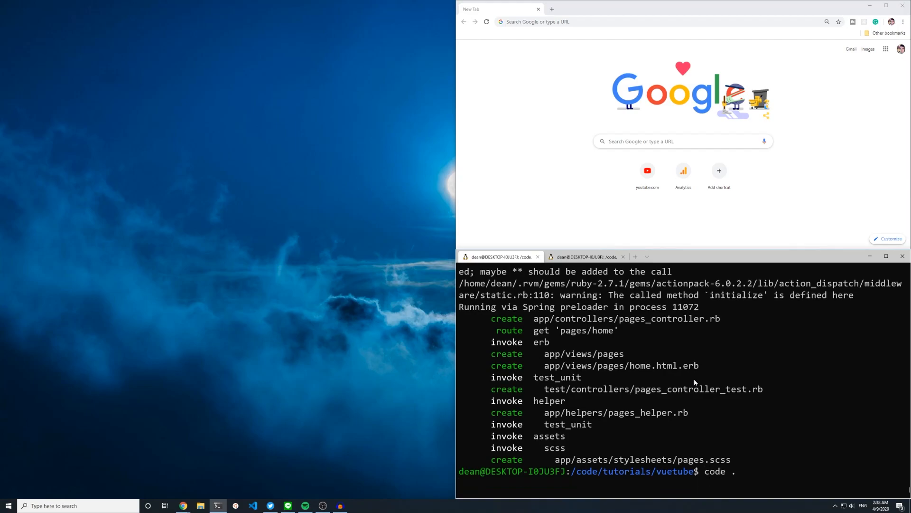
key("Return")
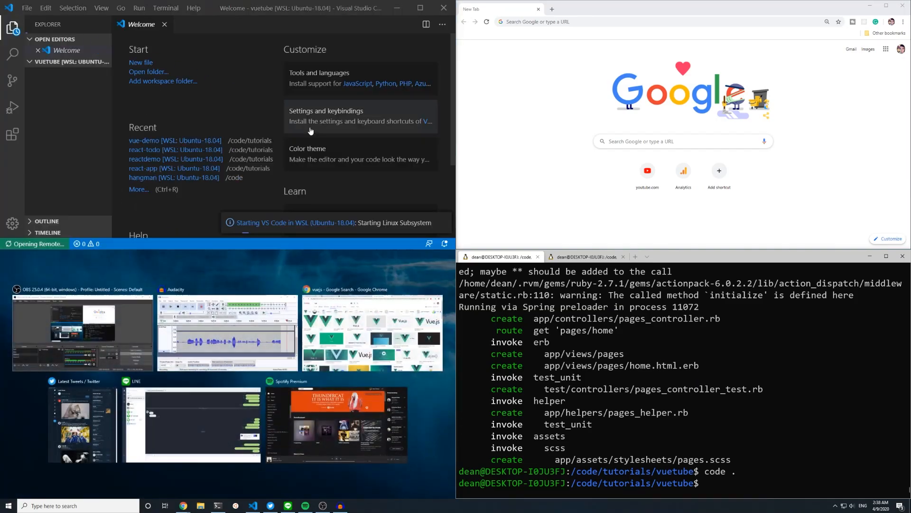
left_click(13, 134)
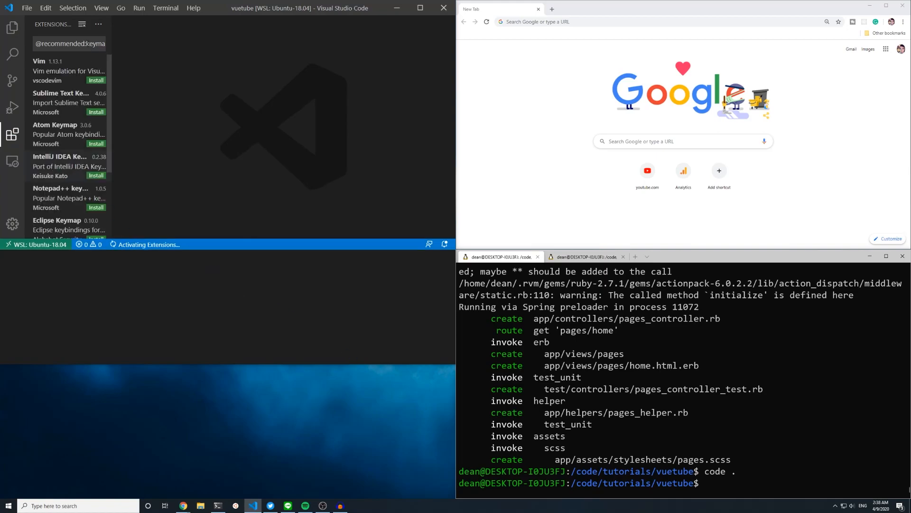
left_click(13, 27)
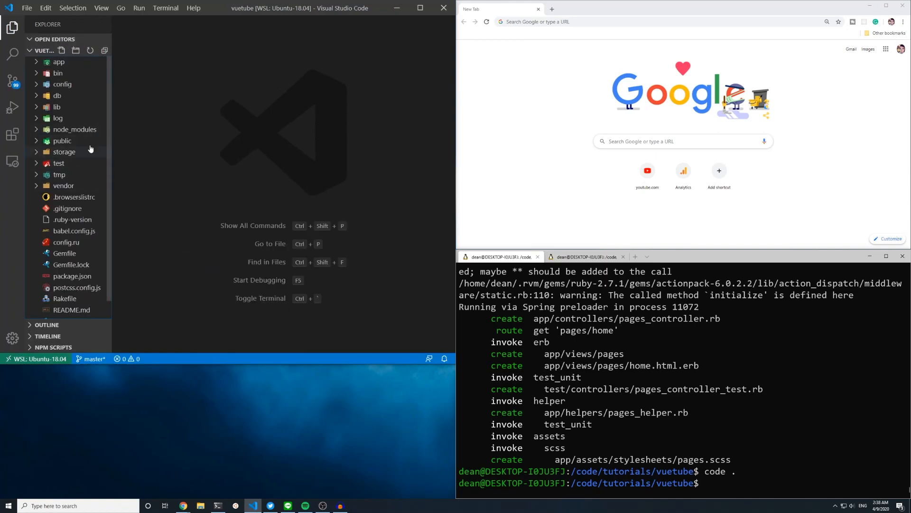
left_click(62, 83)
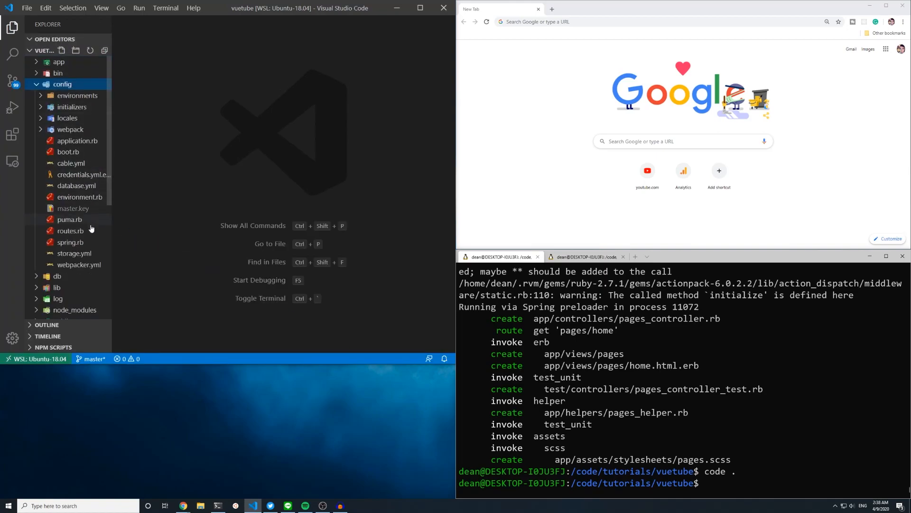
left_click(70, 231)
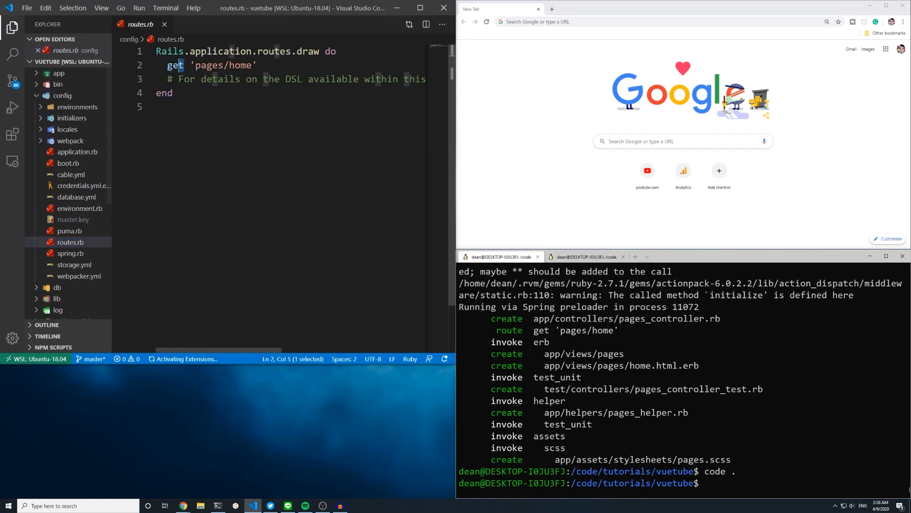
Step: Replace get 'pages/home' with root 'pages#home' in routes.rb
type("root")
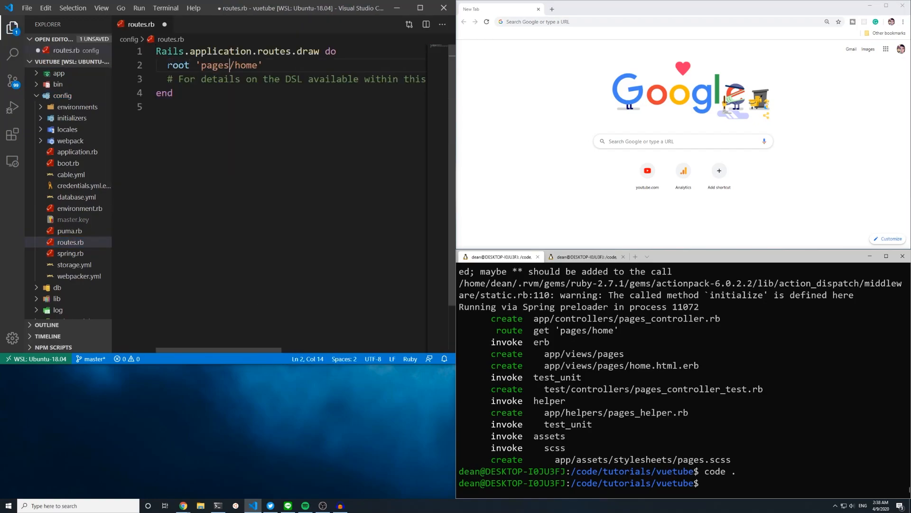
type("#")
left_click(684, 483)
type("rails s")
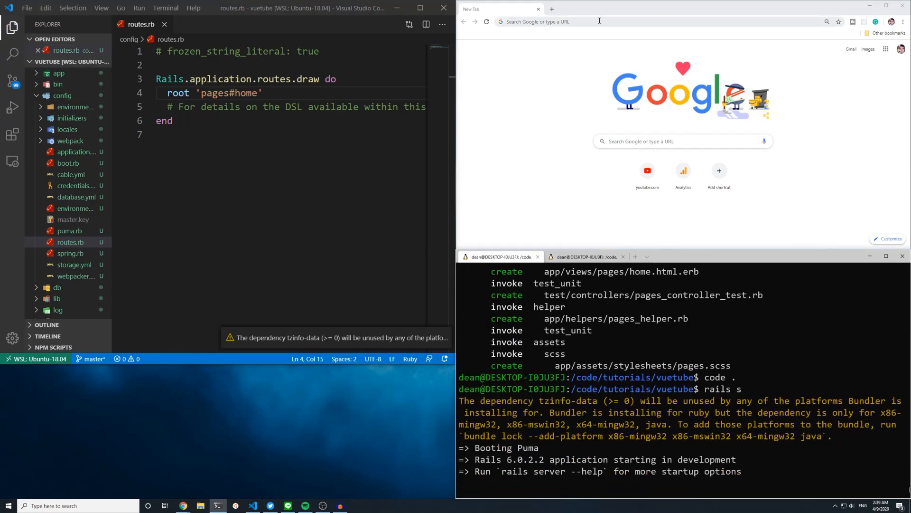
Step: Load localhost:3000 in Chrome, open home.html.erb, and expand the javascript folder
type("localhost:3000")
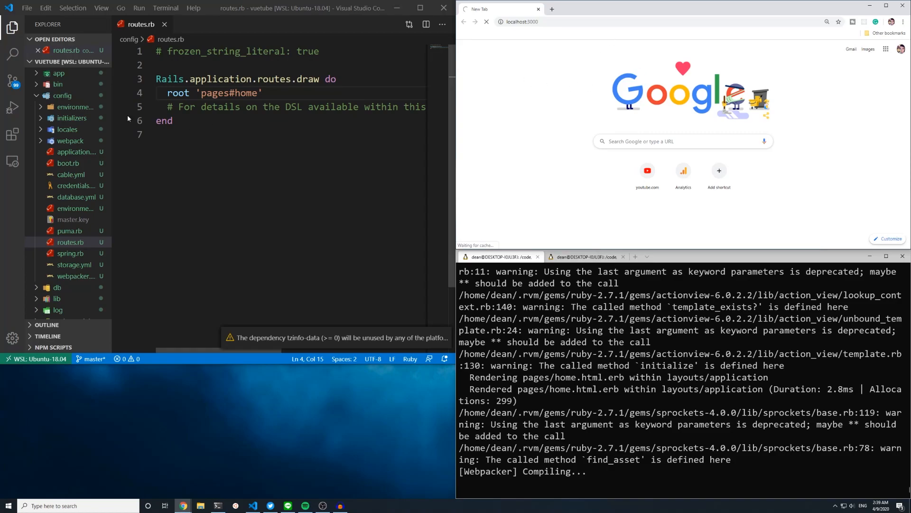
left_click(58, 73)
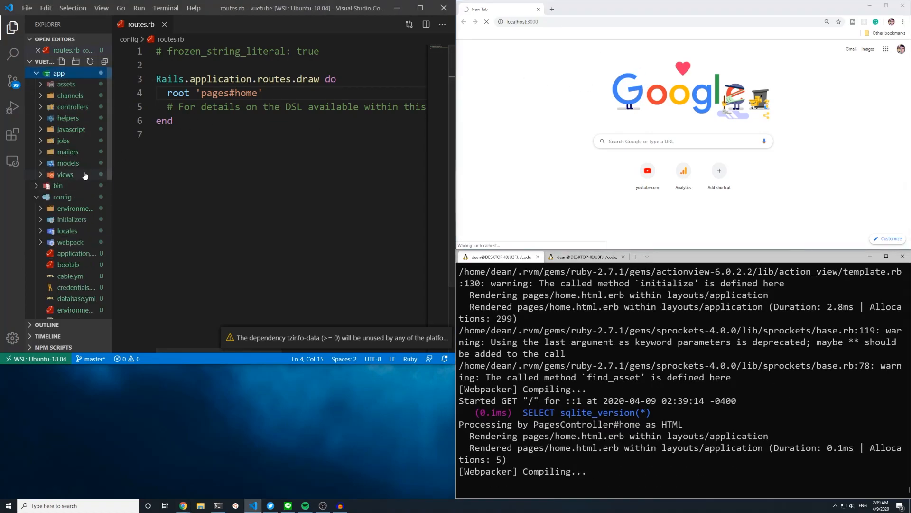
left_click(66, 174)
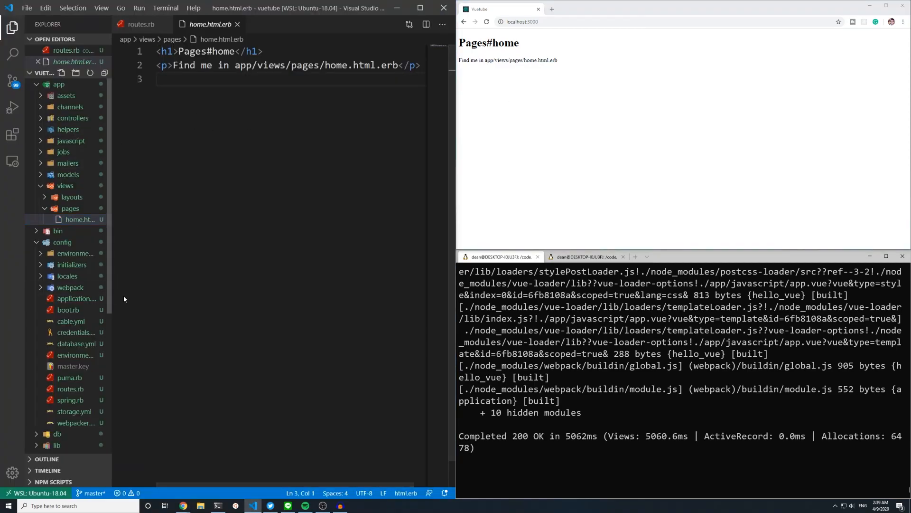
mouse_move(79, 239)
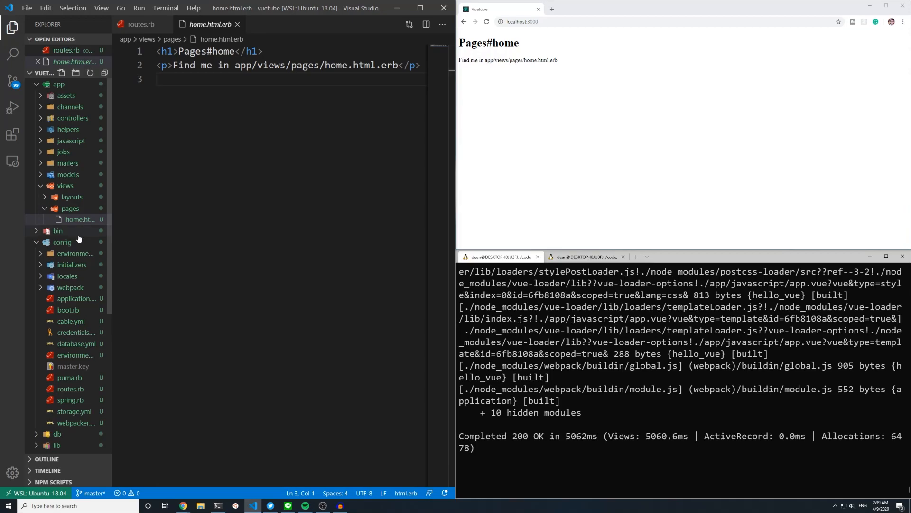
right_click(168, 65)
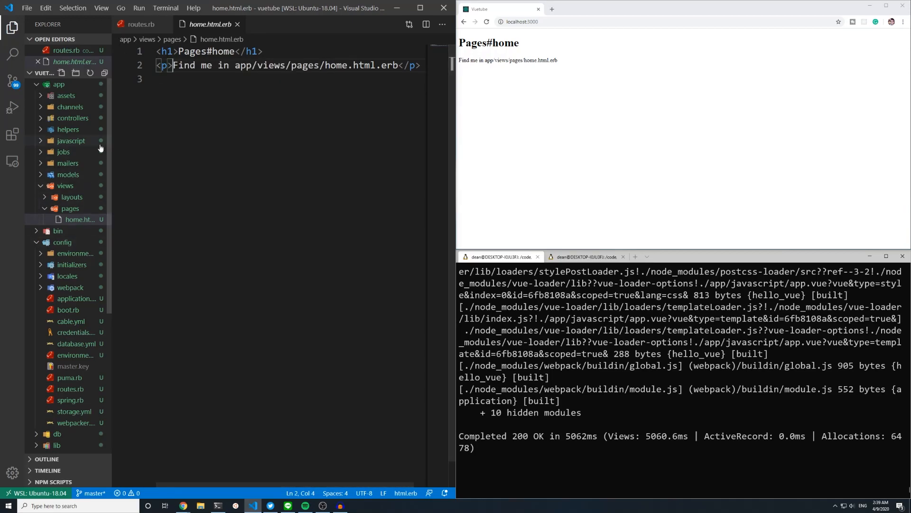
left_click(71, 141)
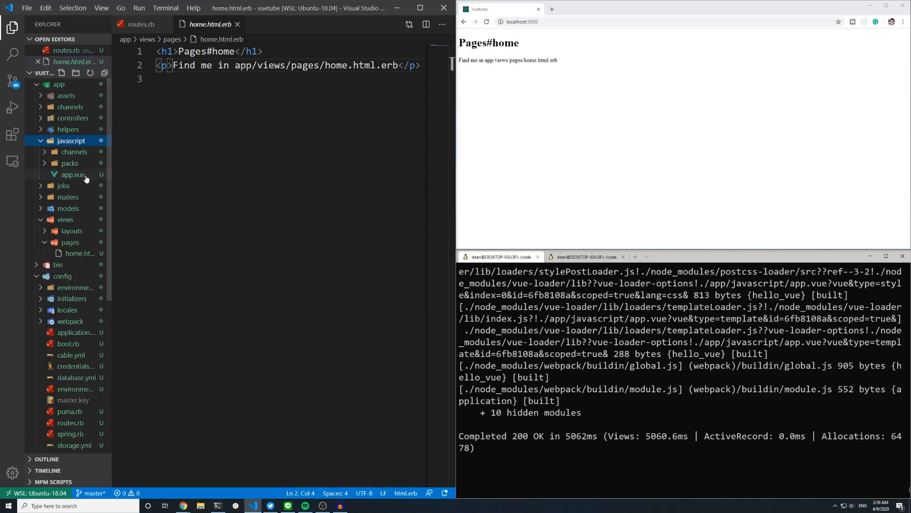
Step: Open app.vue, application.js and hello_vue.js from the Explorer
left_click(72, 175)
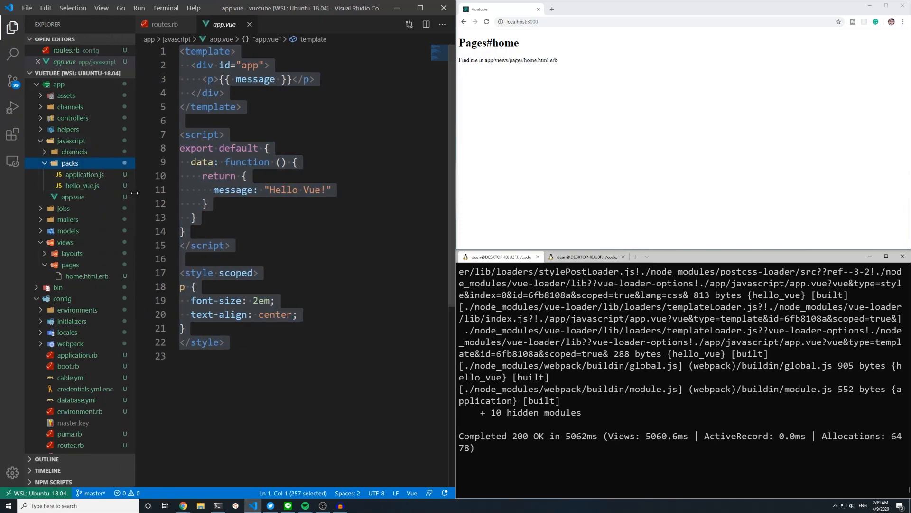
mouse_move(81, 186)
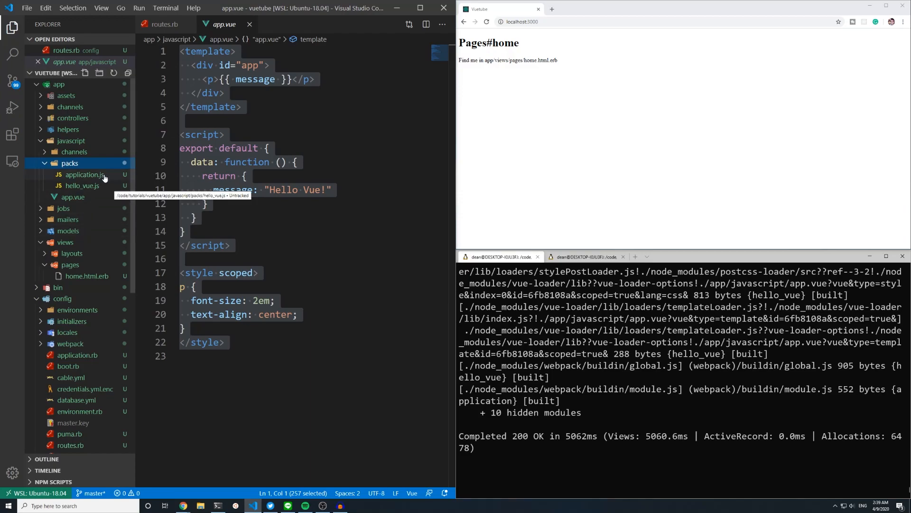
left_click(85, 175)
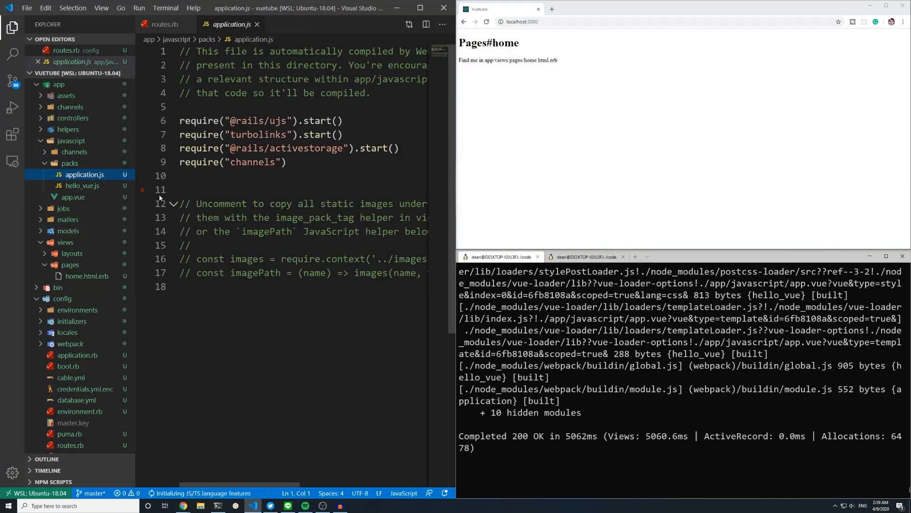
mouse_move(81, 185)
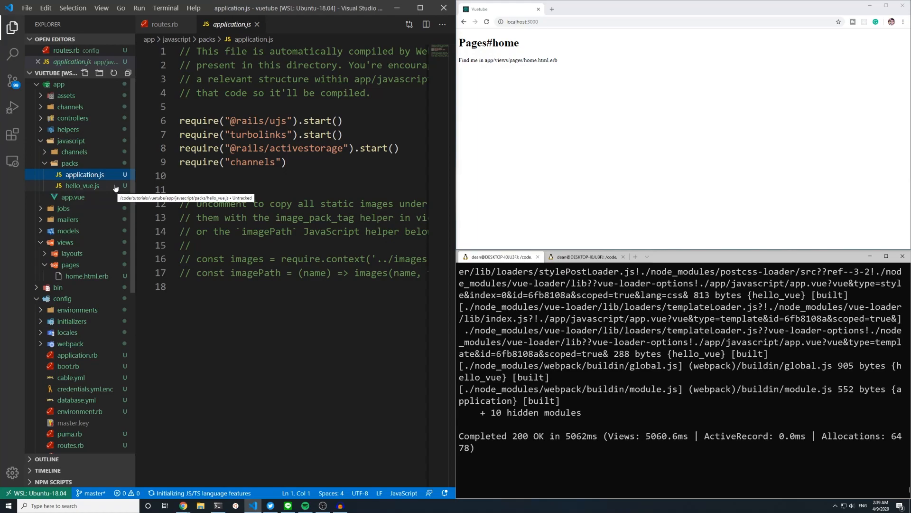
left_click(82, 186)
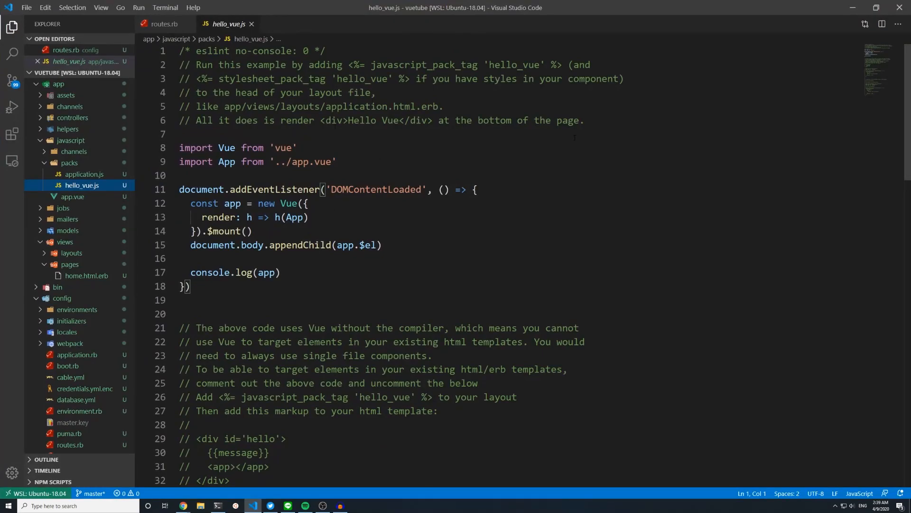
Step: Scroll through hello_vue.js to the javascript_pack_tag 'hello_vue' snippet
left_click(569, 327)
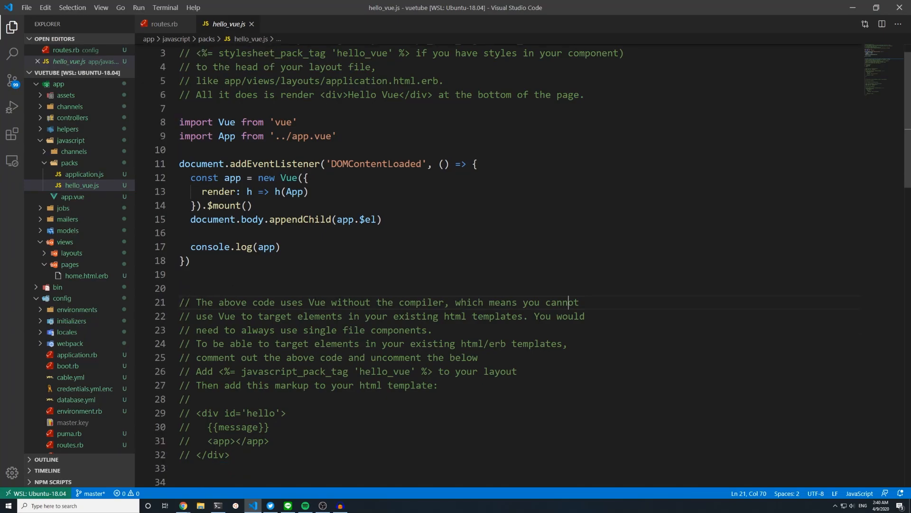
scroll("down", 3)
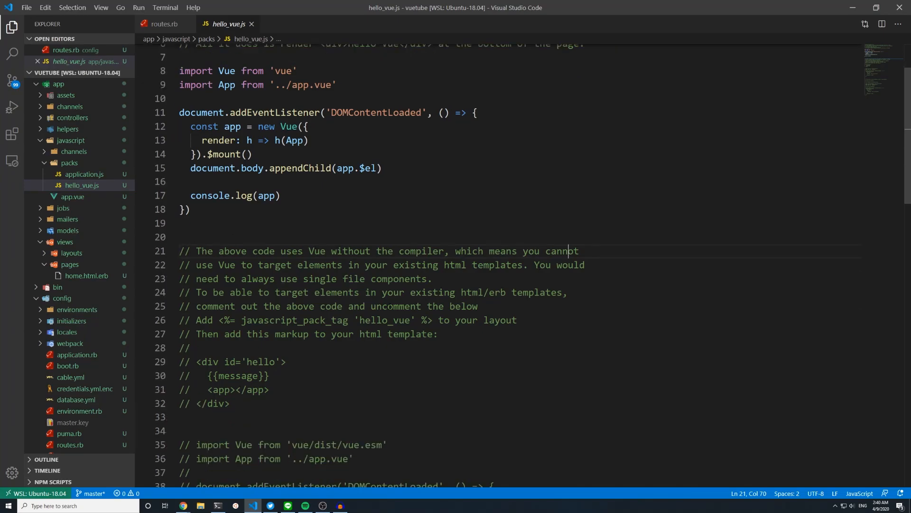
scroll("down", 3)
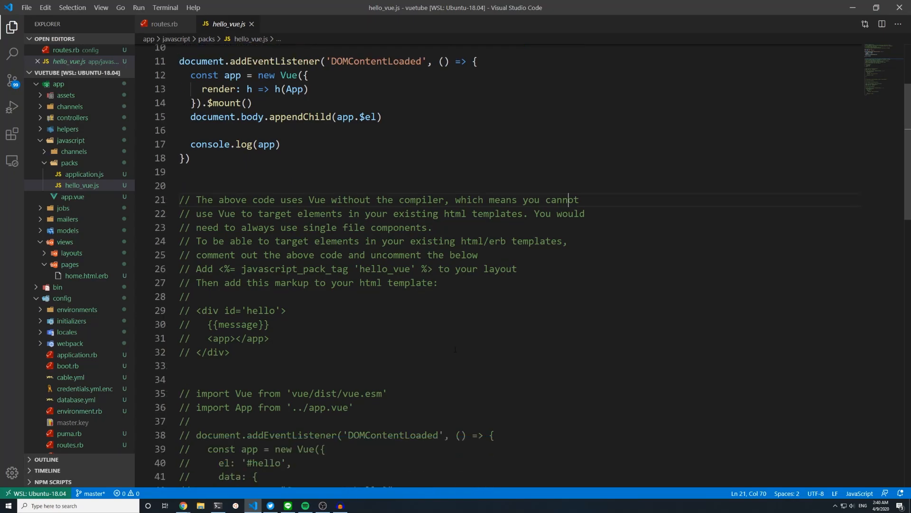
scroll("down", 3)
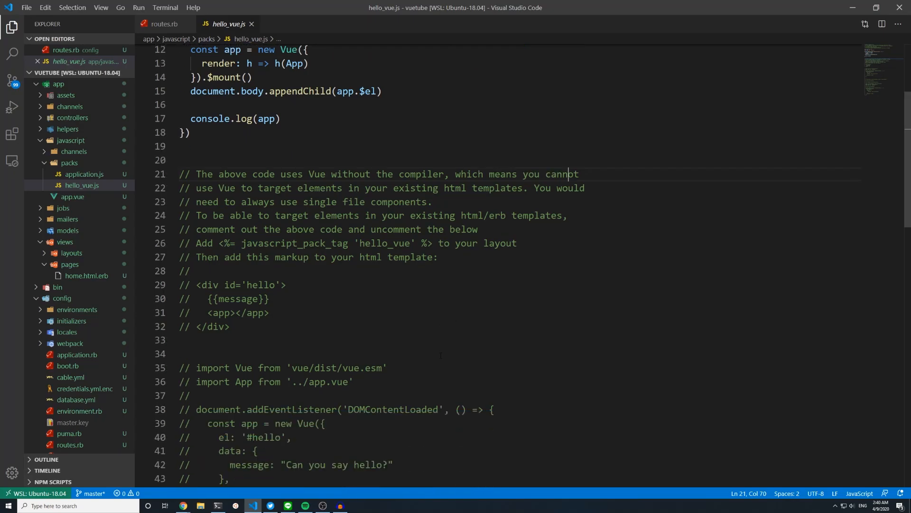
scroll("down", 3)
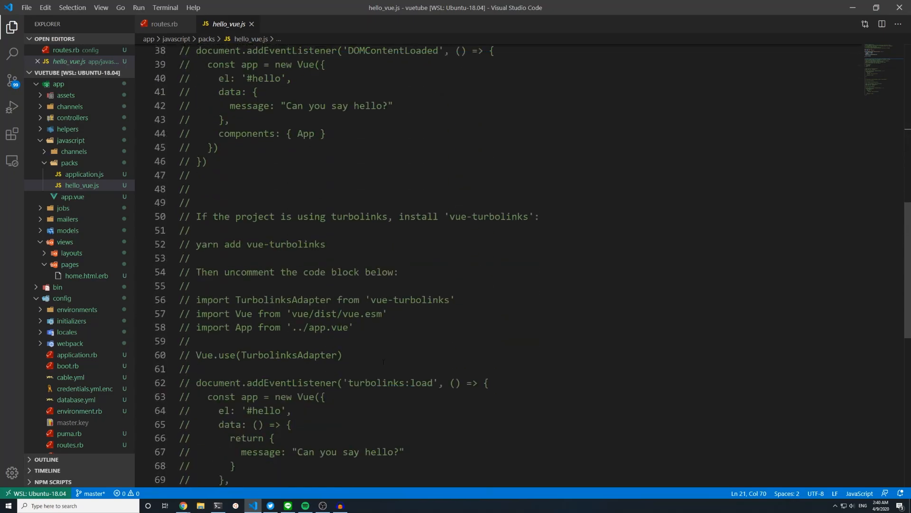
scroll("up", 3)
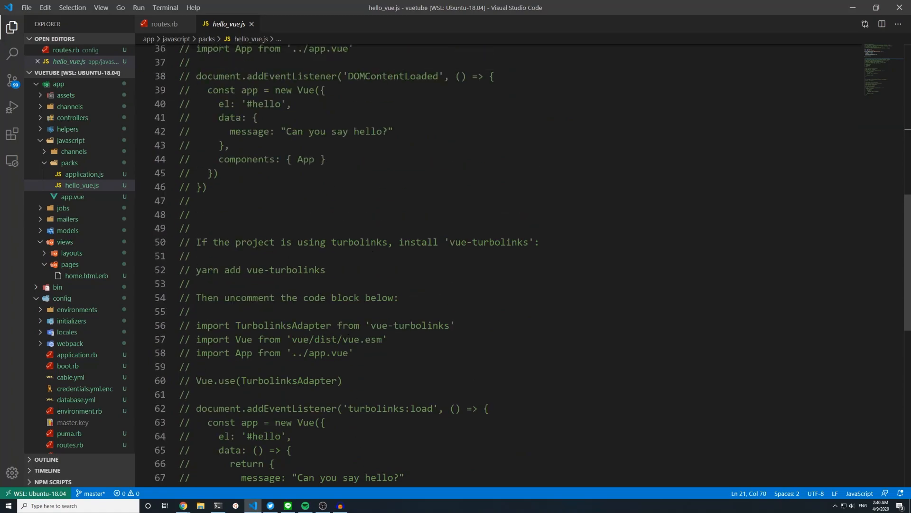
scroll("up", 3)
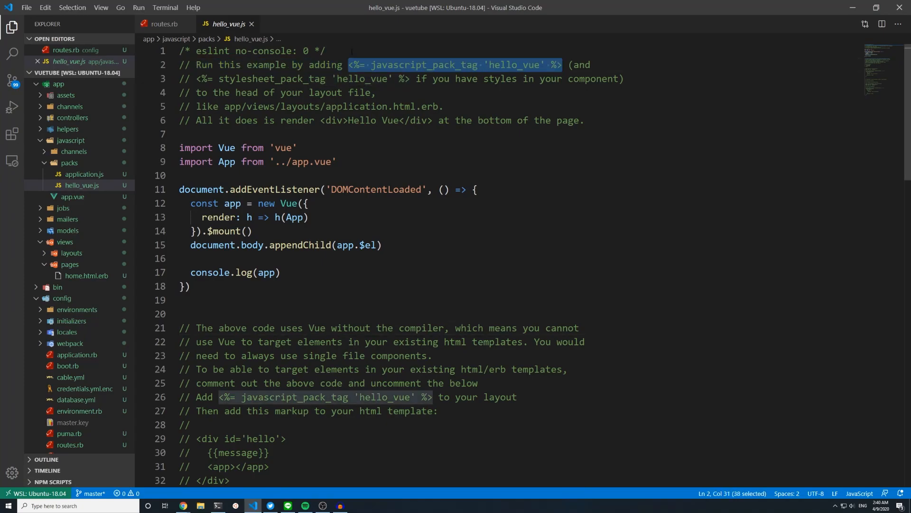
mouse_move(86, 277)
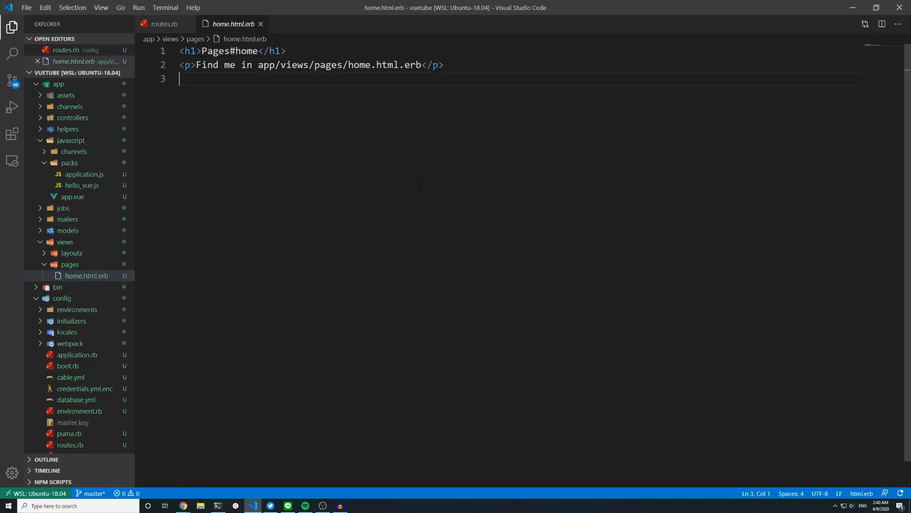
Step: Add <%= javascript_pack_tag 'hello_vue' %> to the top of home.html.erb
type("<%= javascript_pack_tag 'hello_vue' %>")
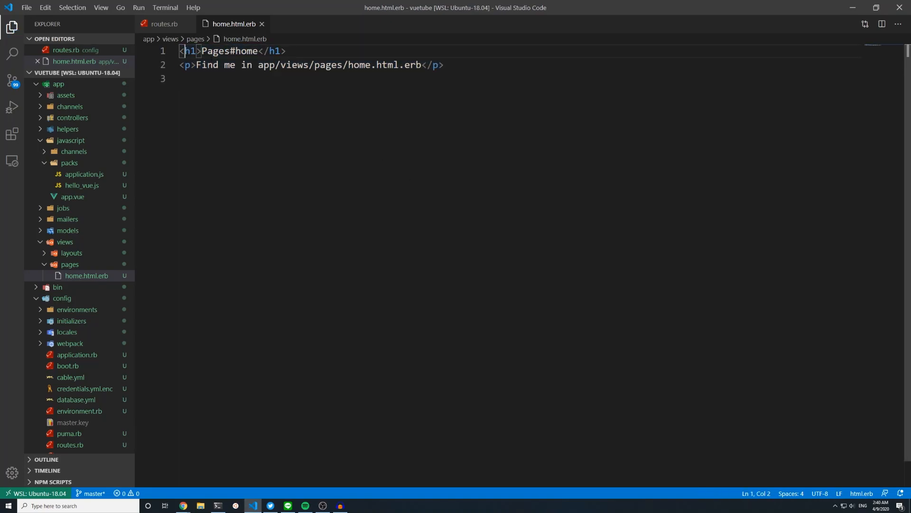
type("<%= javascript_pack_tag 'hello_vue' %>")
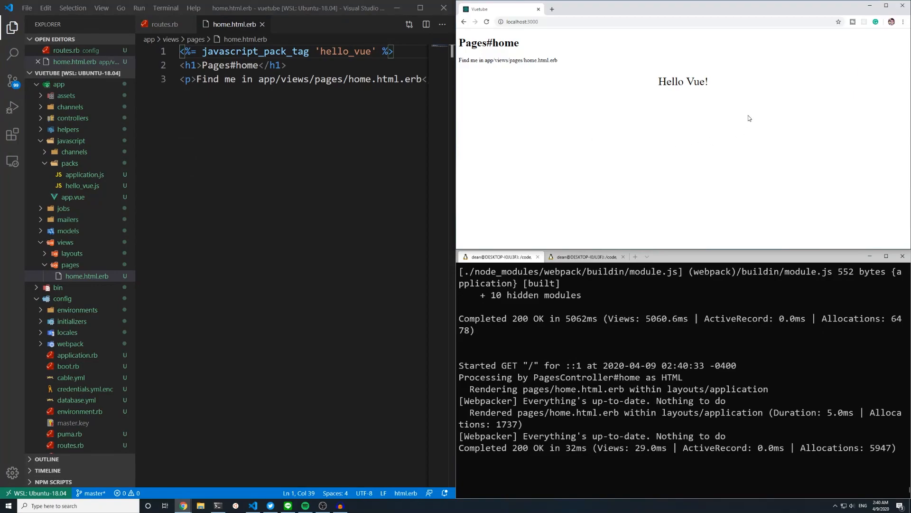
mouse_move(557, 58)
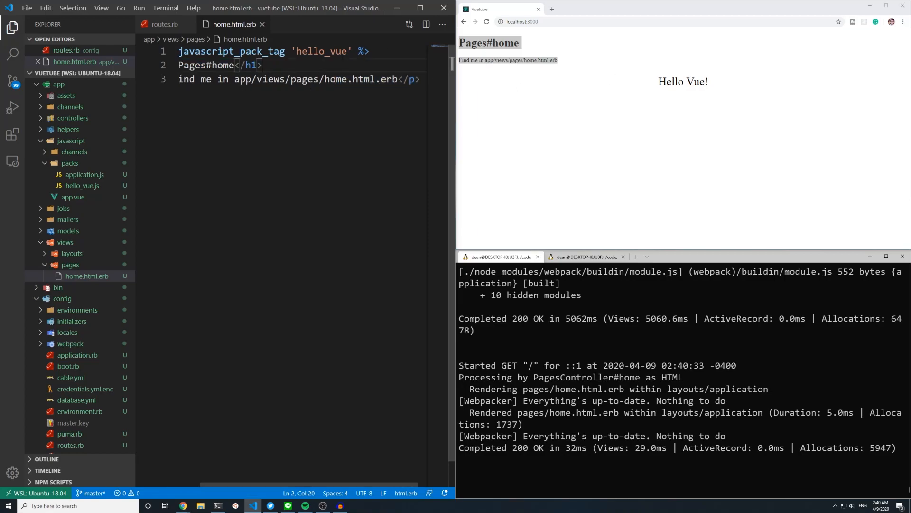
left_click(236, 65)
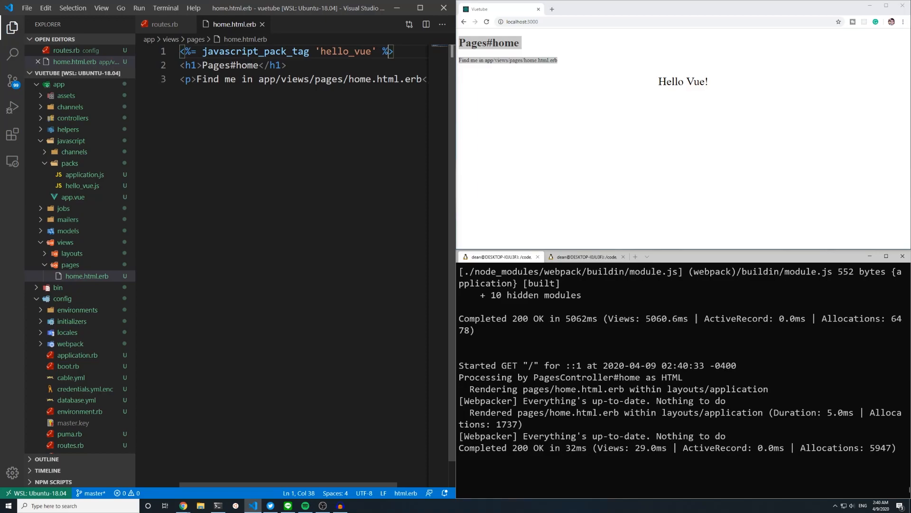
double_click(254, 51)
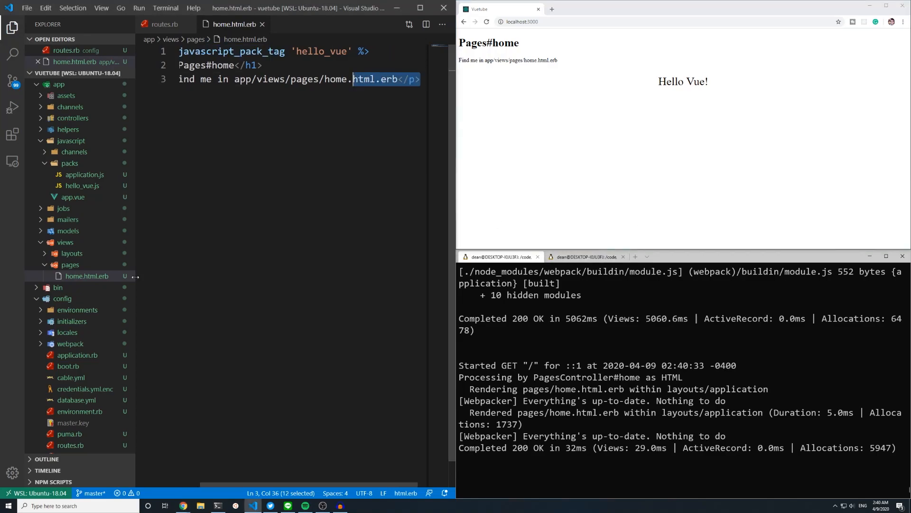
double_click(683, 81)
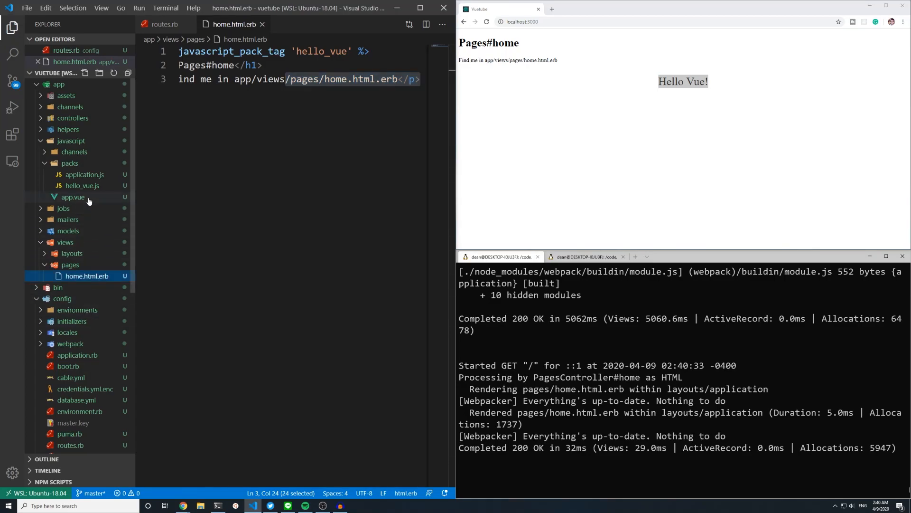
left_click(72, 196)
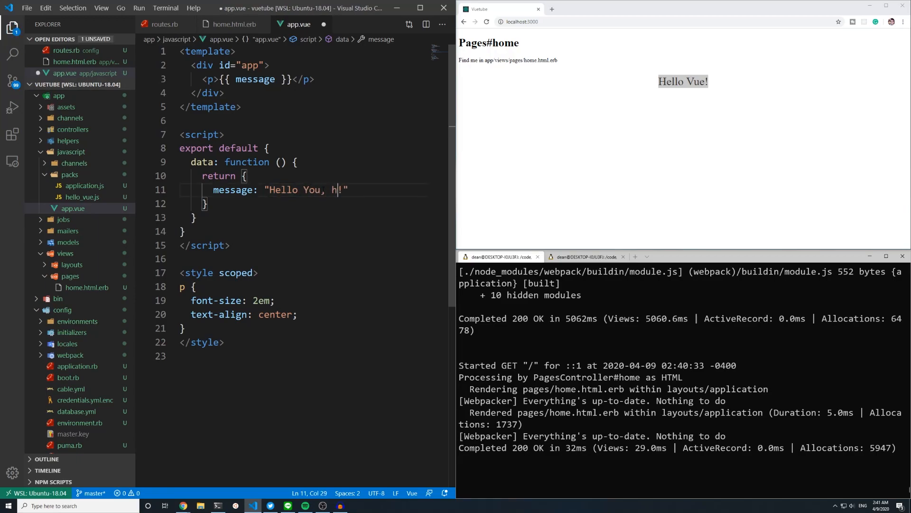
Step: Edit the message string in app.vue to "Hello You, how are you?!"
type("ow are you?")
type("c")
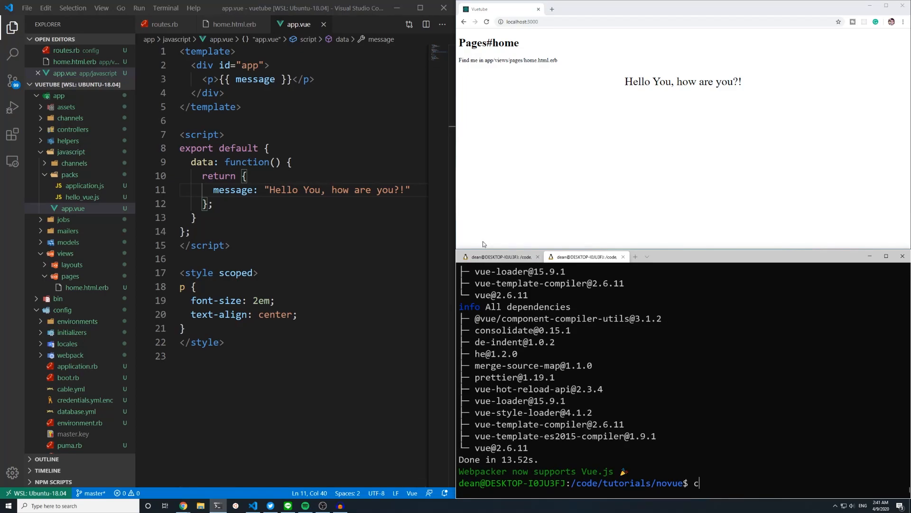
Step: Open novue in the editor with `code .` and generate a pages controller with a home action
type("ode .")
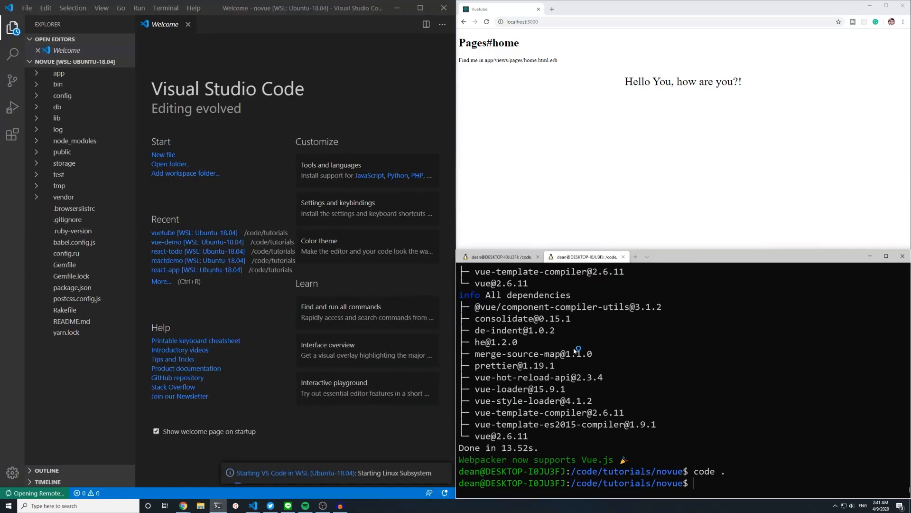
type("rails gcontroller pages home")
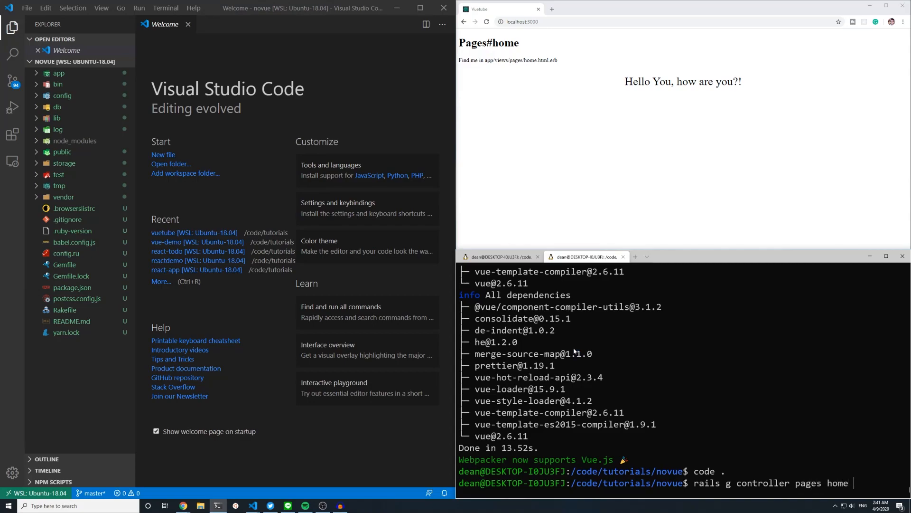
key("Return")
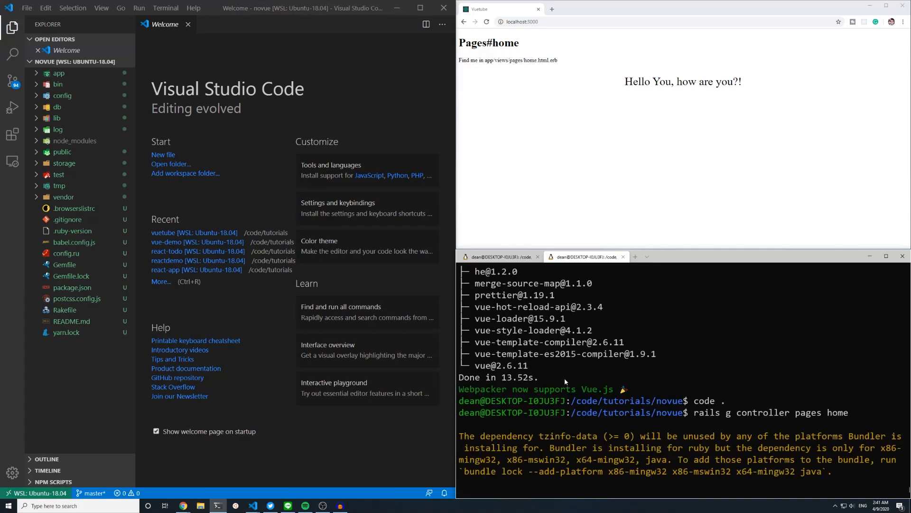
left_click(62, 96)
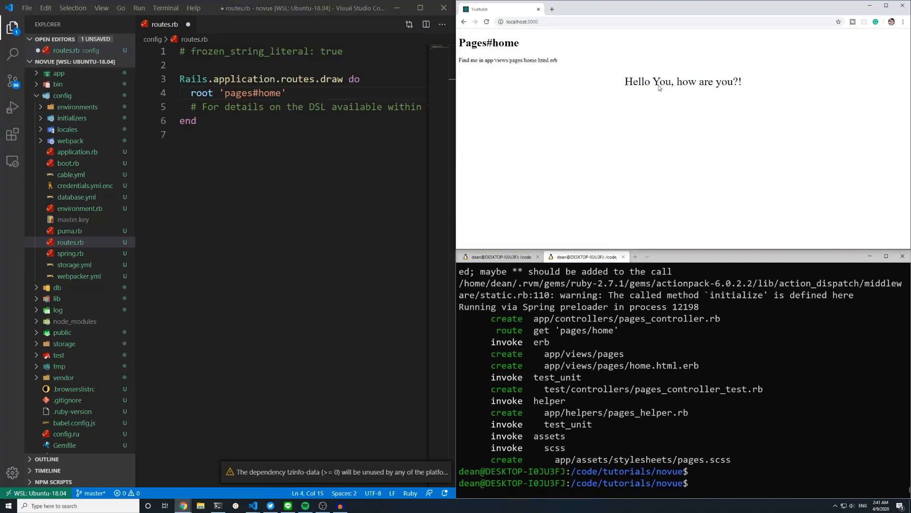
Step: Start the novue server on port 3001, load localhost:3001 in a new tab, and expand app/views
type("rails")
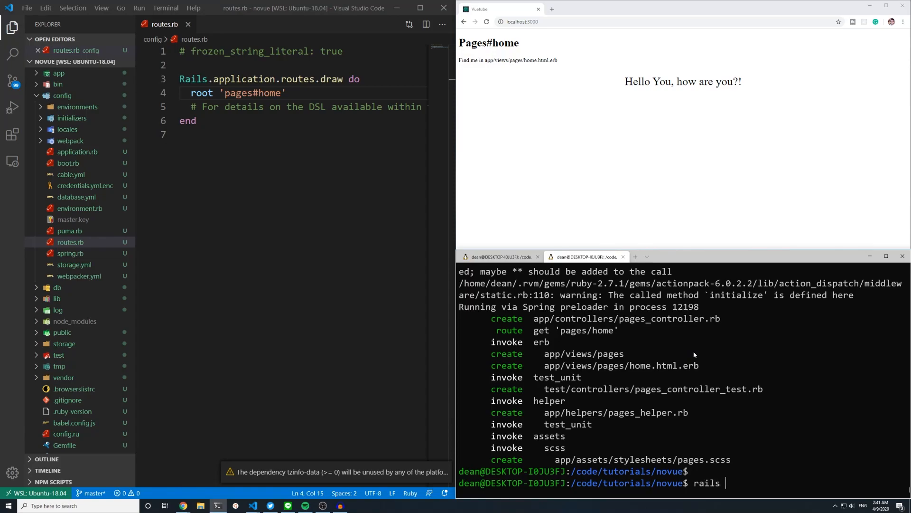
type("s -p 3001")
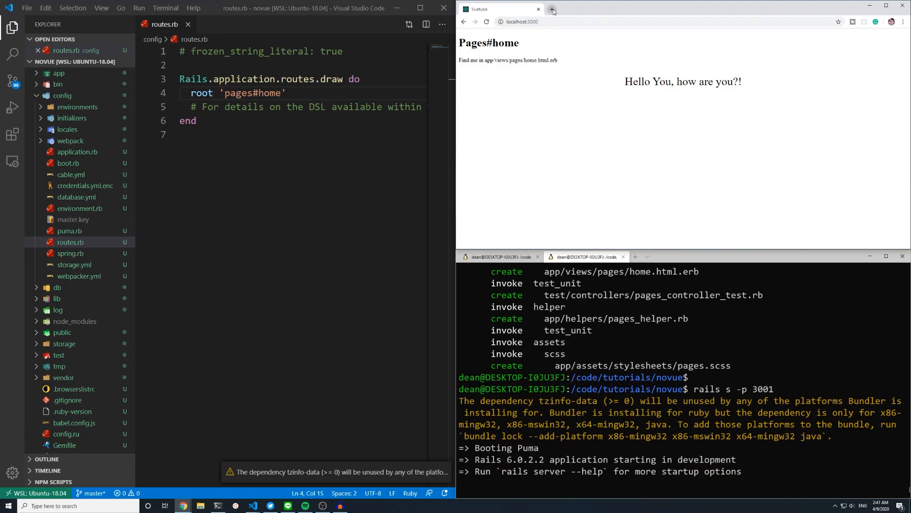
left_click(551, 8)
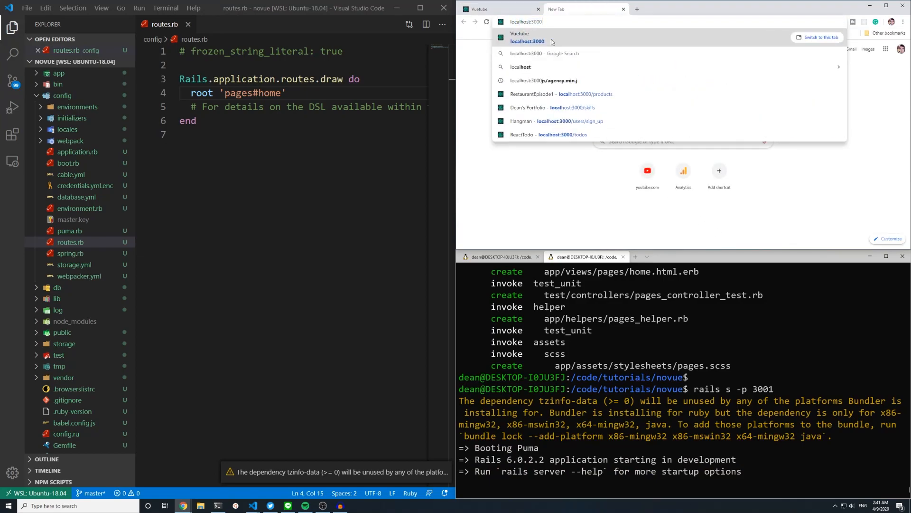
type("1")
key("Return")
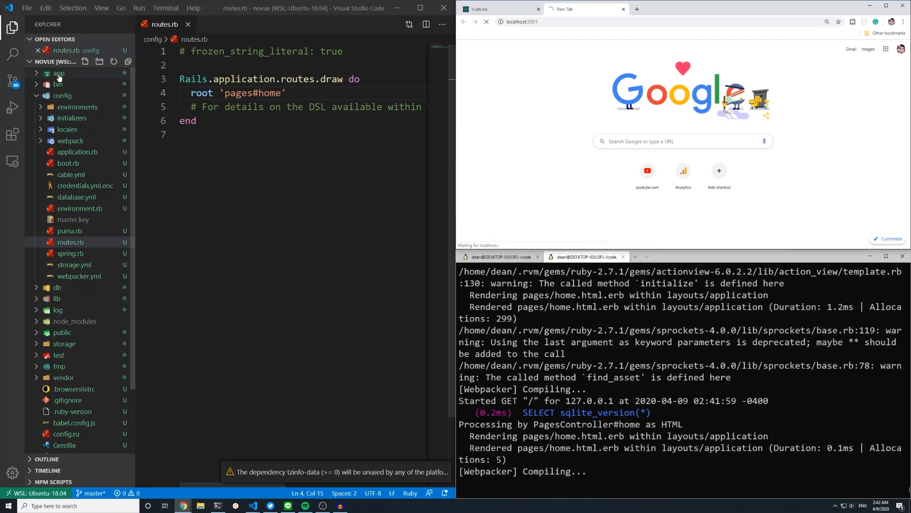
left_click(59, 73)
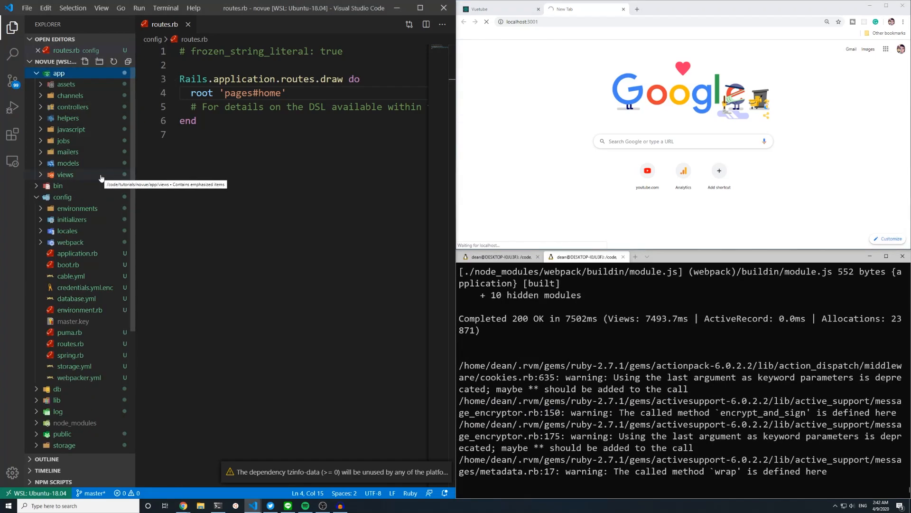
left_click(65, 175)
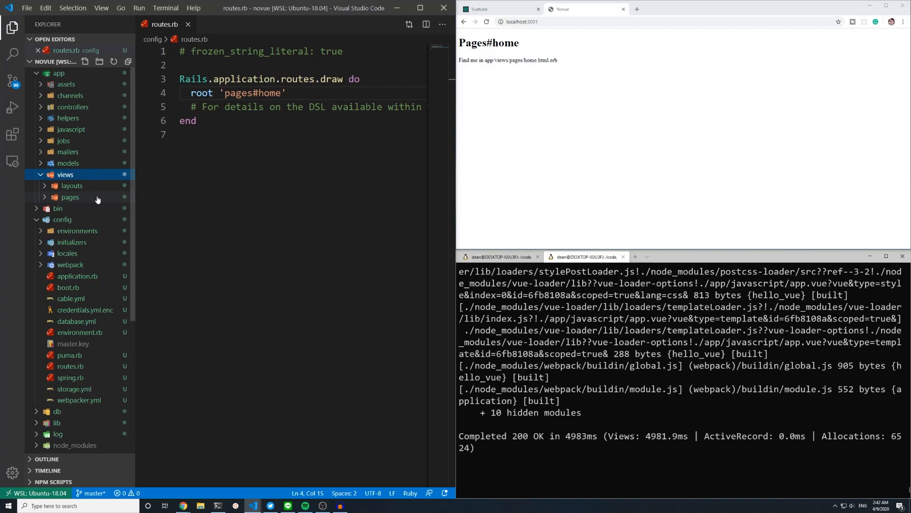
Step: Put javascript_pack_tag 'hello_vue' in home.html.erb and save app.vue's message as "Hello From NoVue!"
left_click(70, 197)
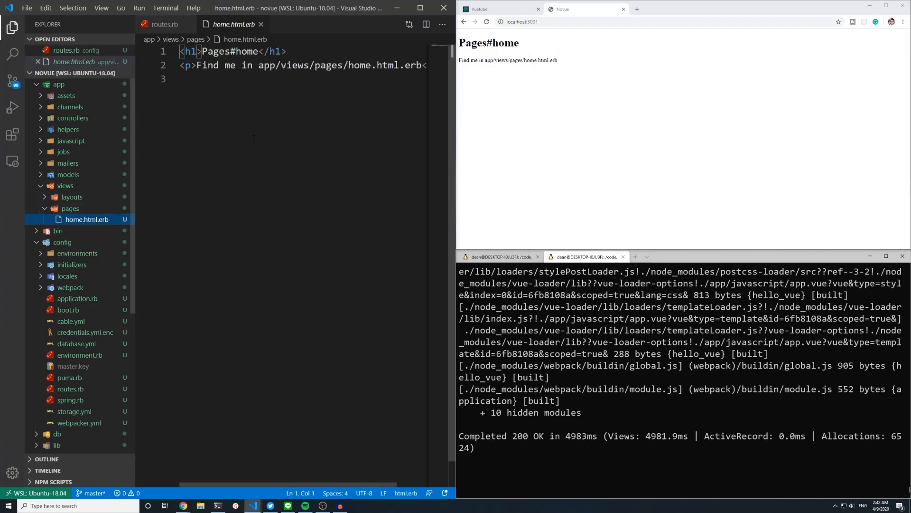
type("<%= javascript_pack_tag 'hello_vue' %>")
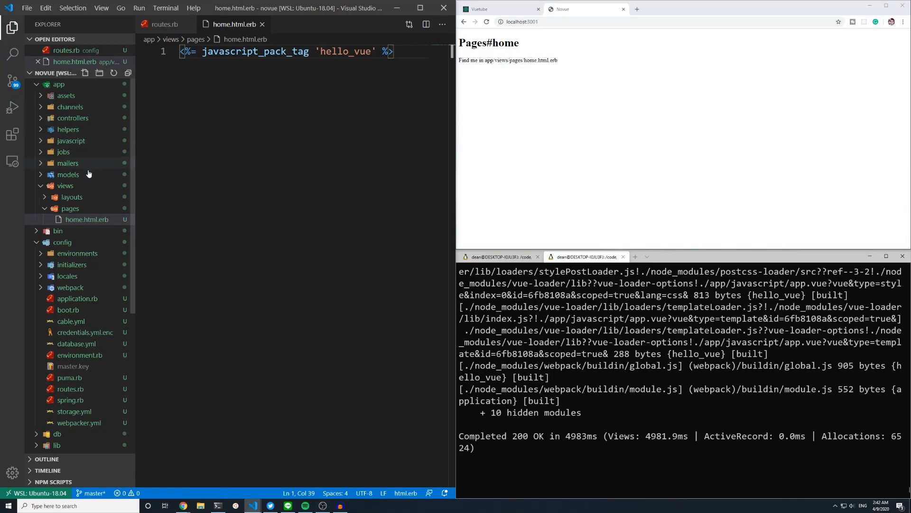
left_click(71, 140)
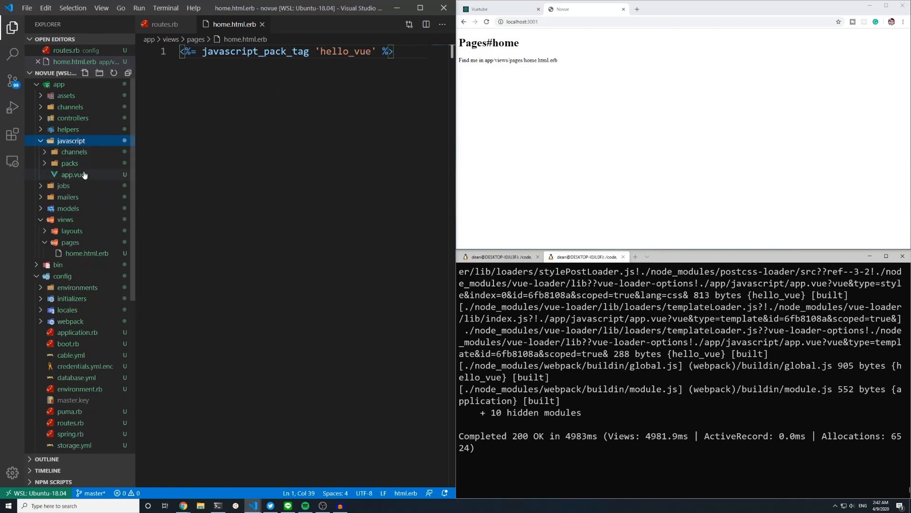
left_click(70, 162)
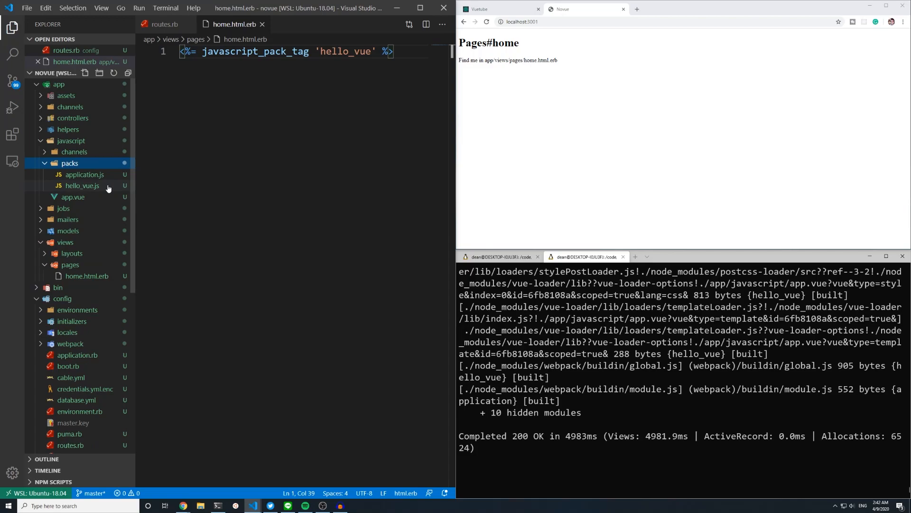
left_click(73, 197)
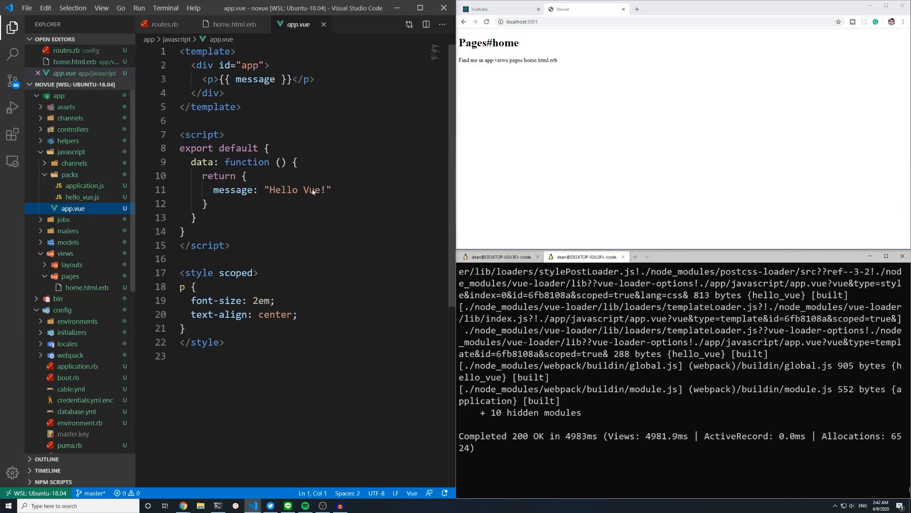
type("From No")
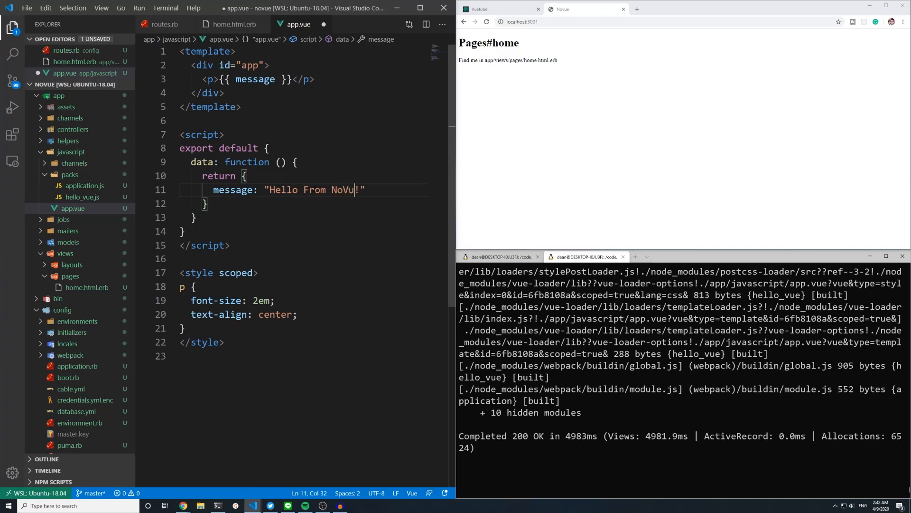
key("Ctrl+S")
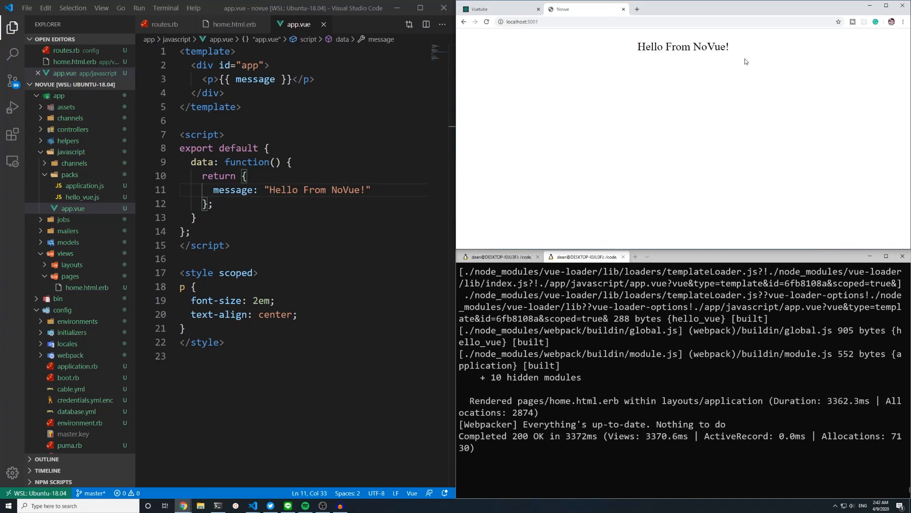
mouse_move(493, 122)
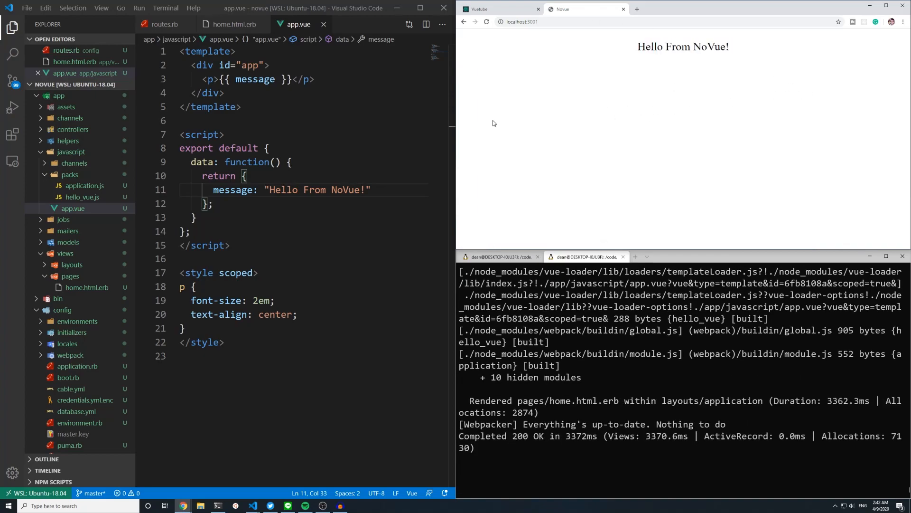
mouse_move(537, 178)
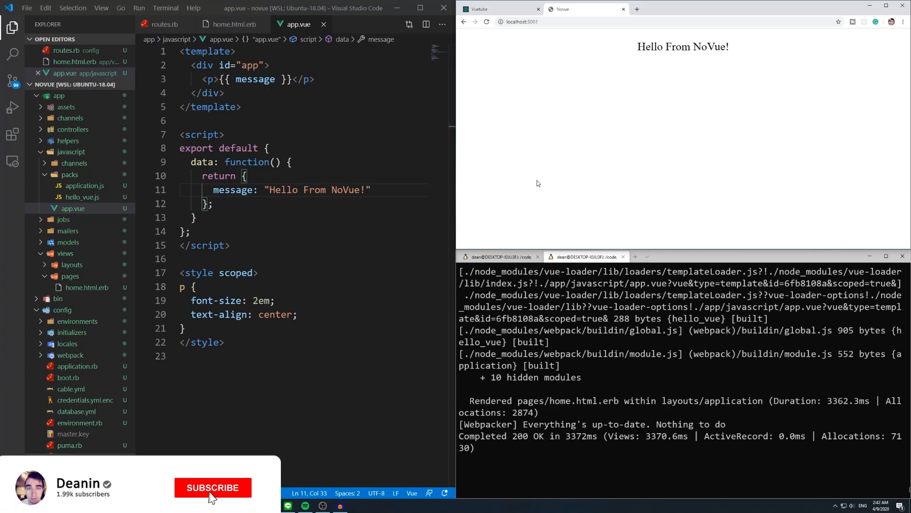
Step: Return to the Vuetube tab on localhost:3000 showing "Hello You, how are you?!"
left_click(213, 487)
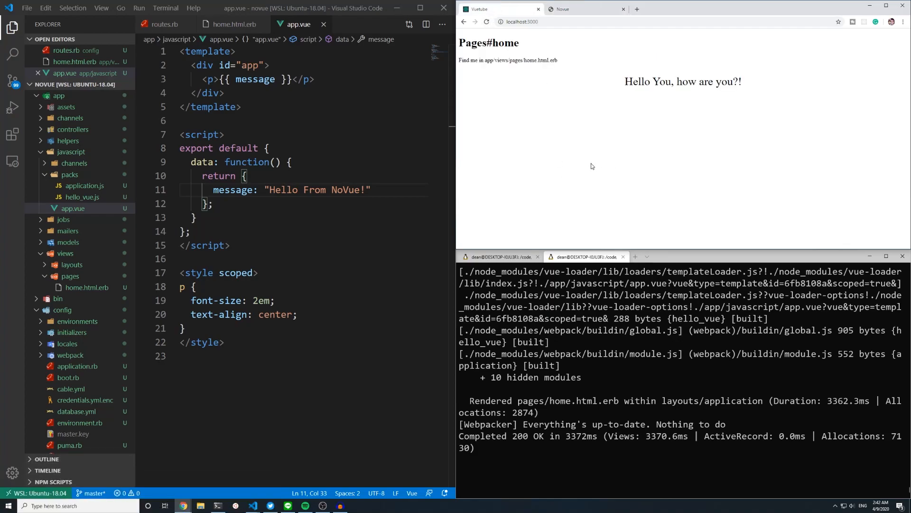
type("Hello You, how are you?!")
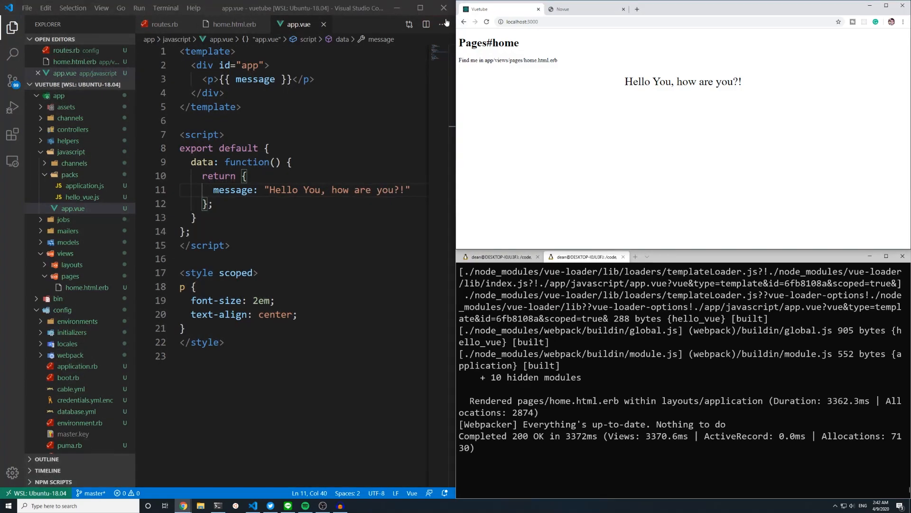